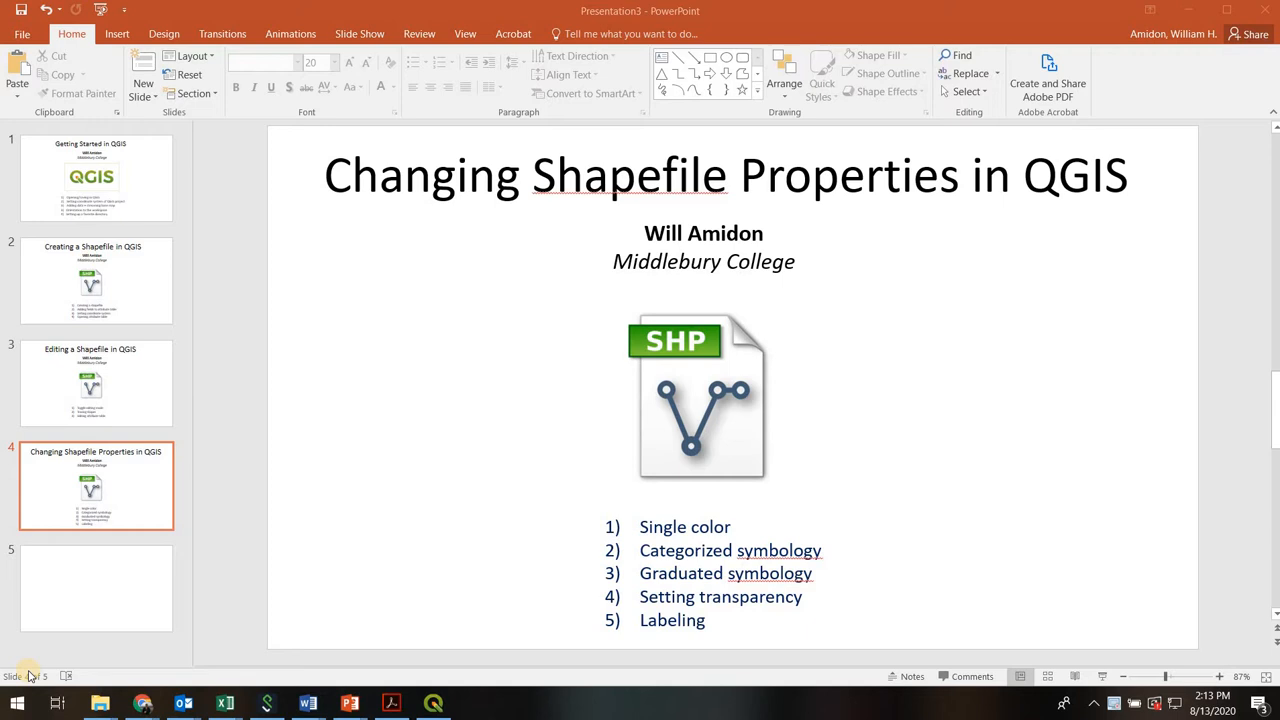
pyautogui.moveTo(182, 412)
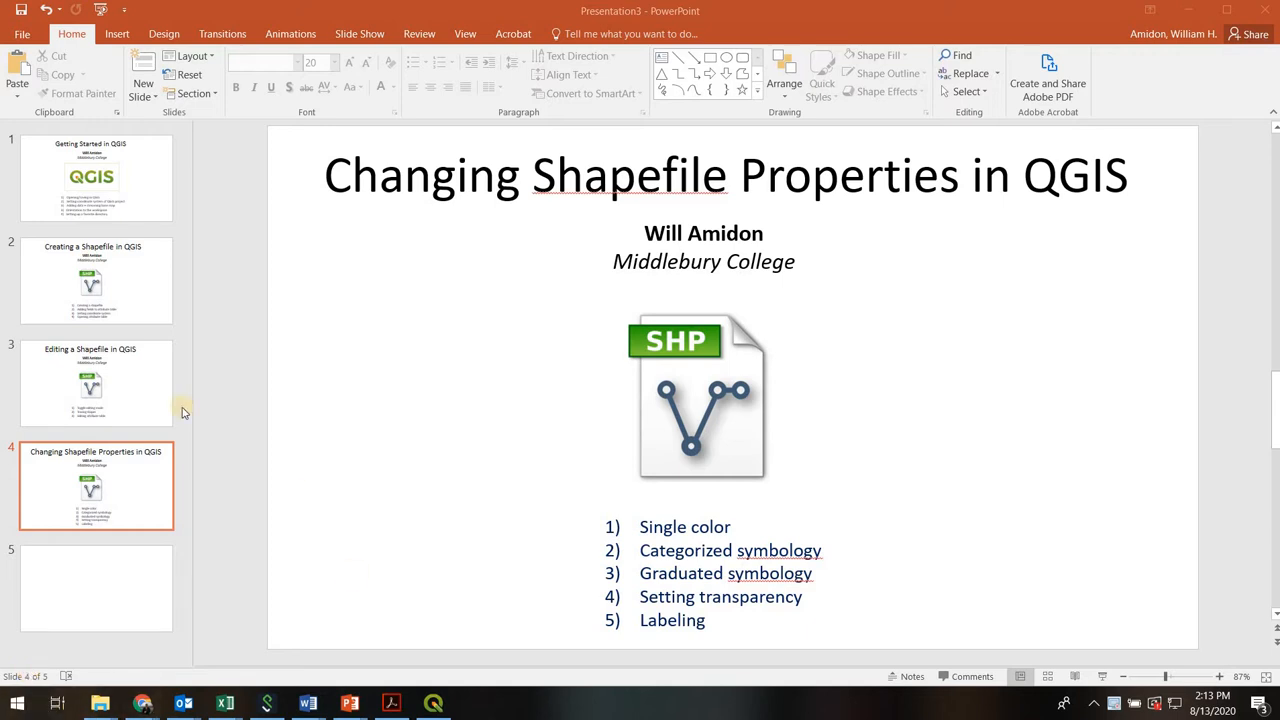
pyautogui.moveTo(744, 518)
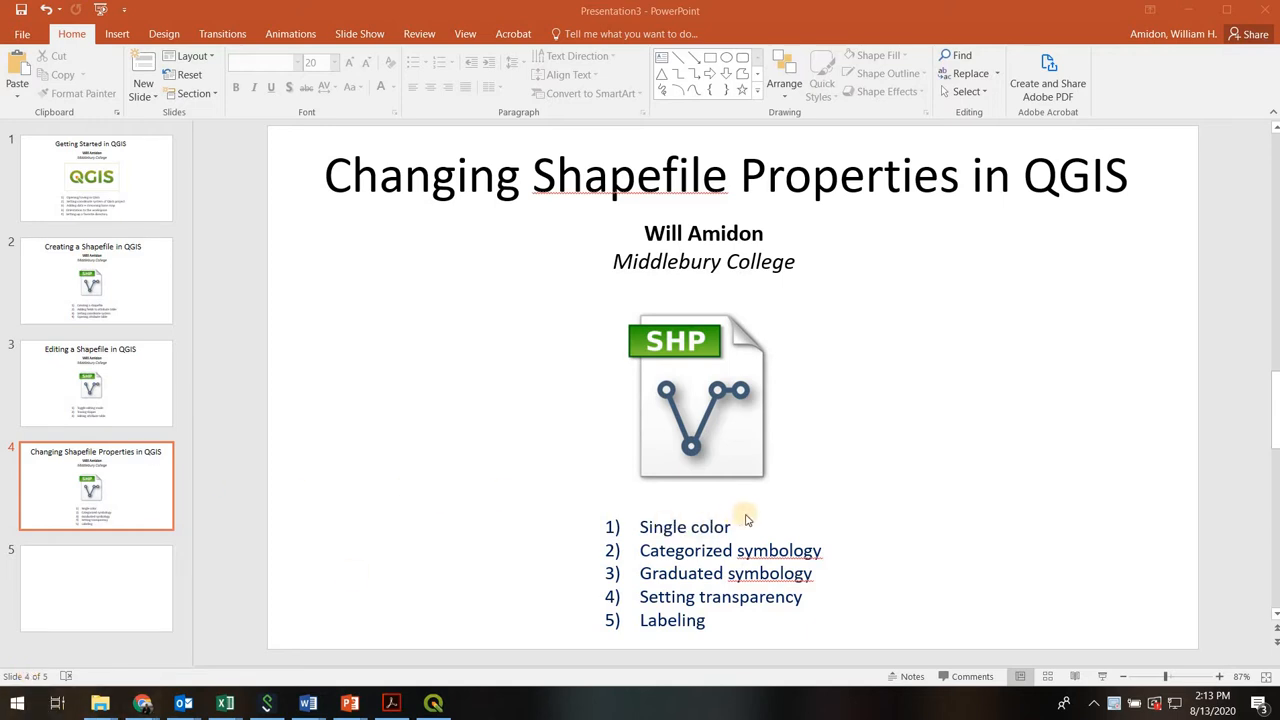
pyautogui.moveTo(708, 536)
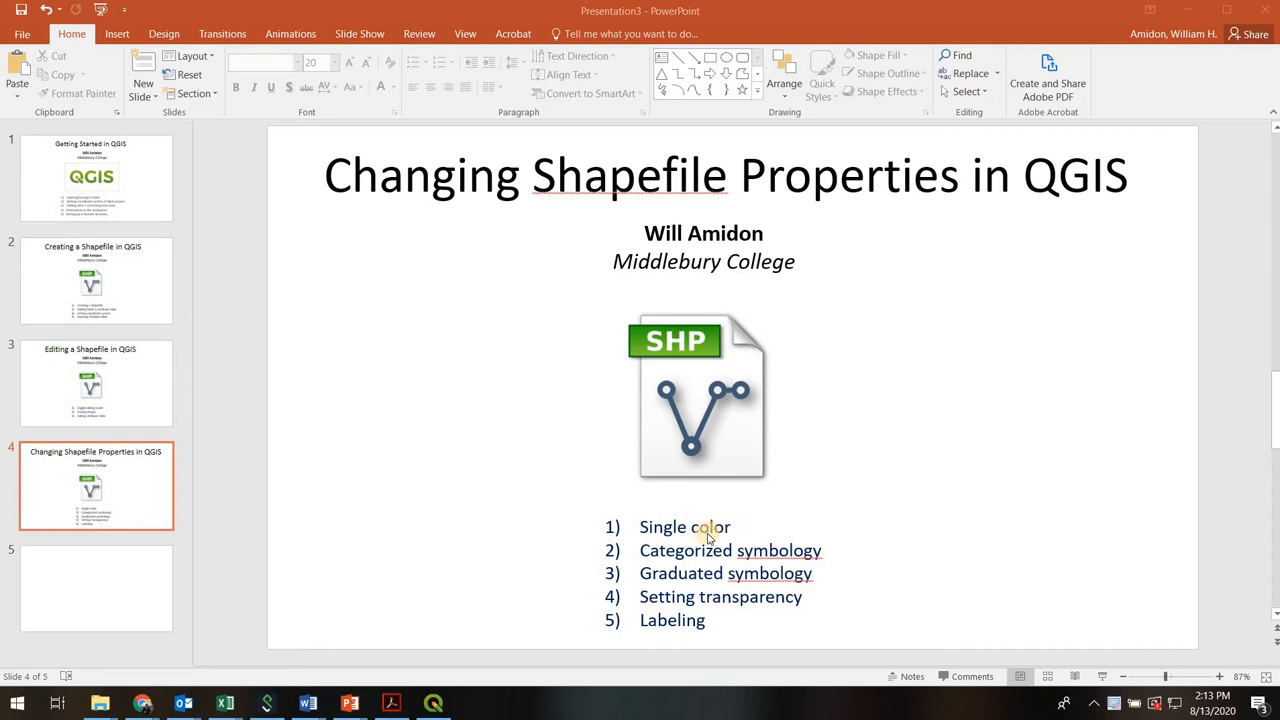
pyautogui.moveTo(750, 564)
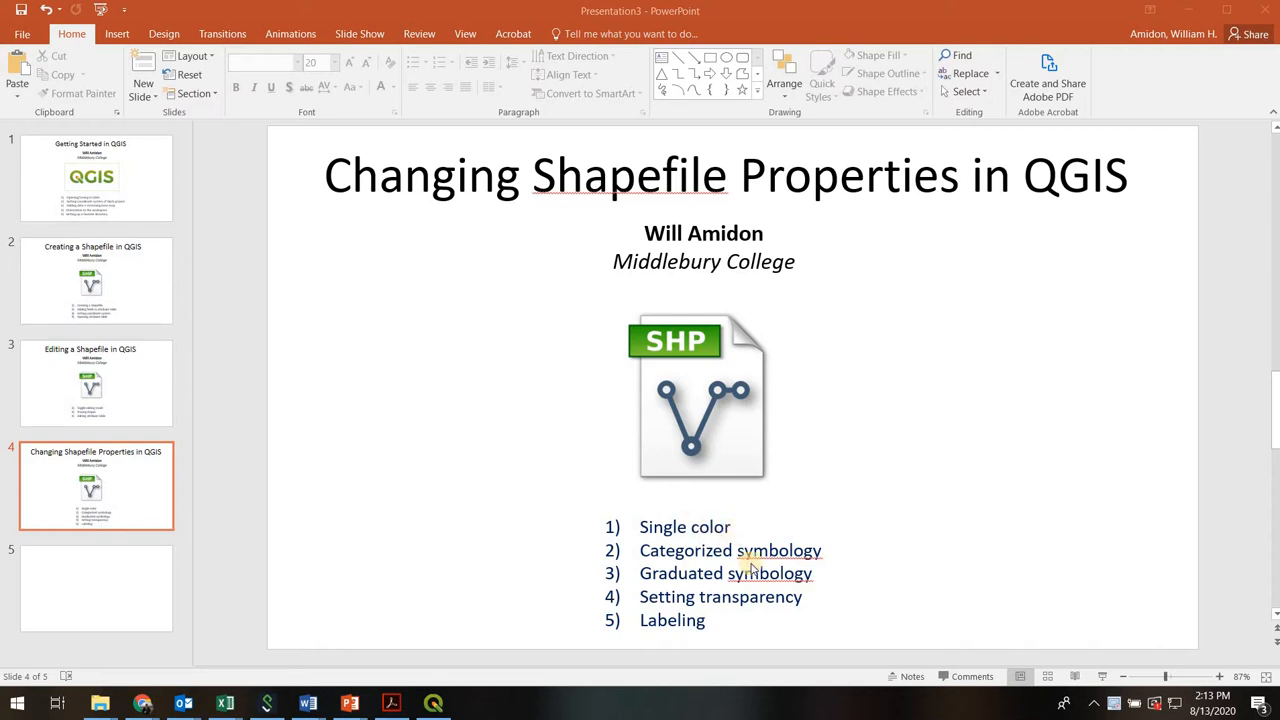
pyautogui.moveTo(724, 572)
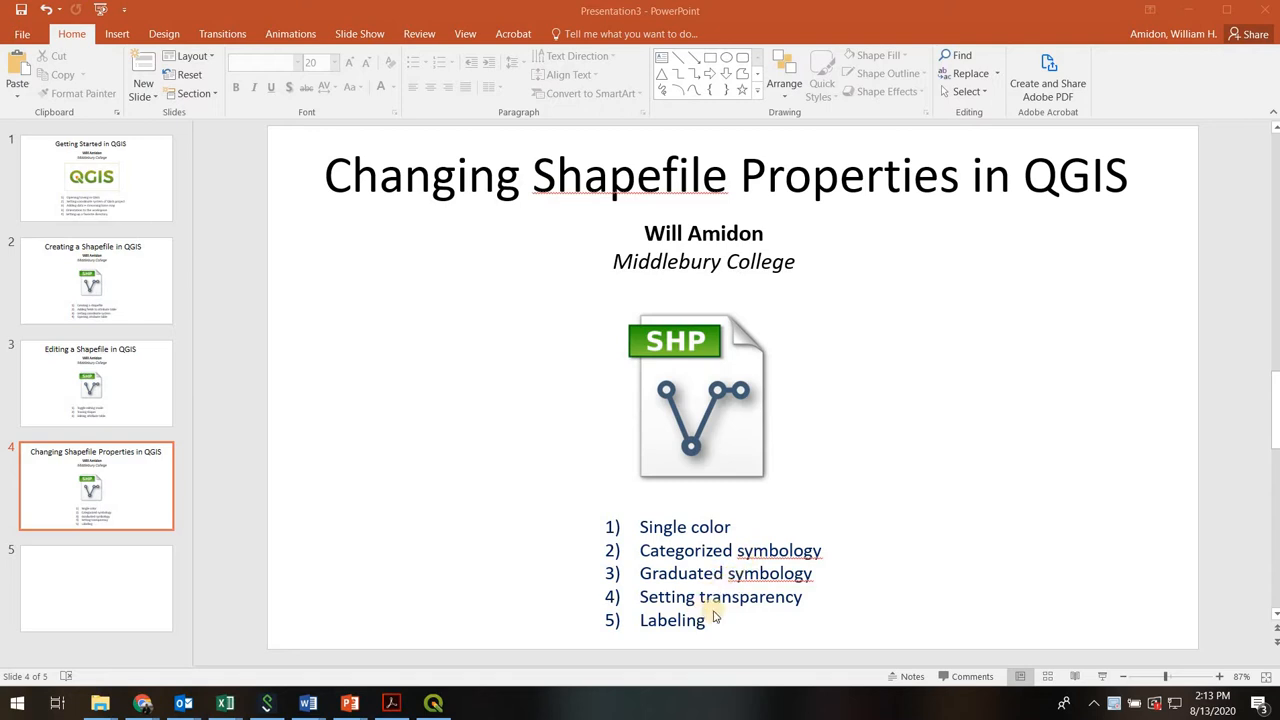
pyautogui.moveTo(676, 648)
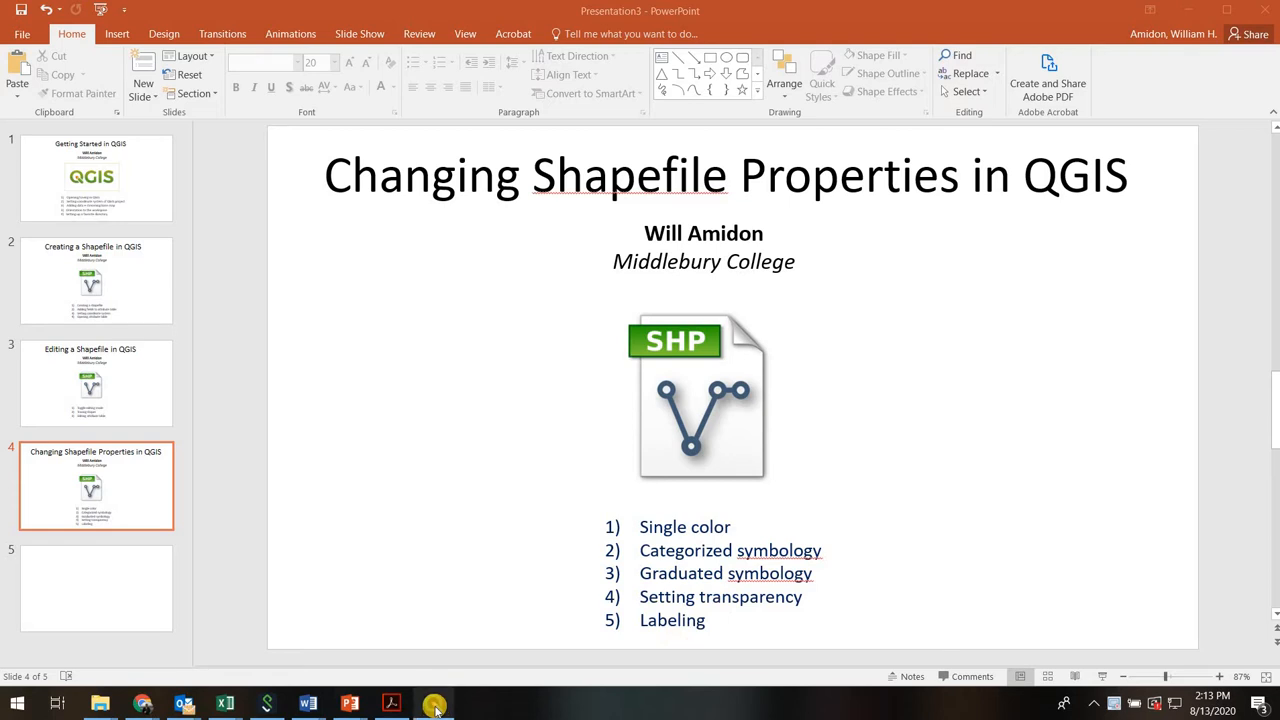
# Switch to the QGIS project and select the lakes_ponds layer
pyautogui.click(432, 704)
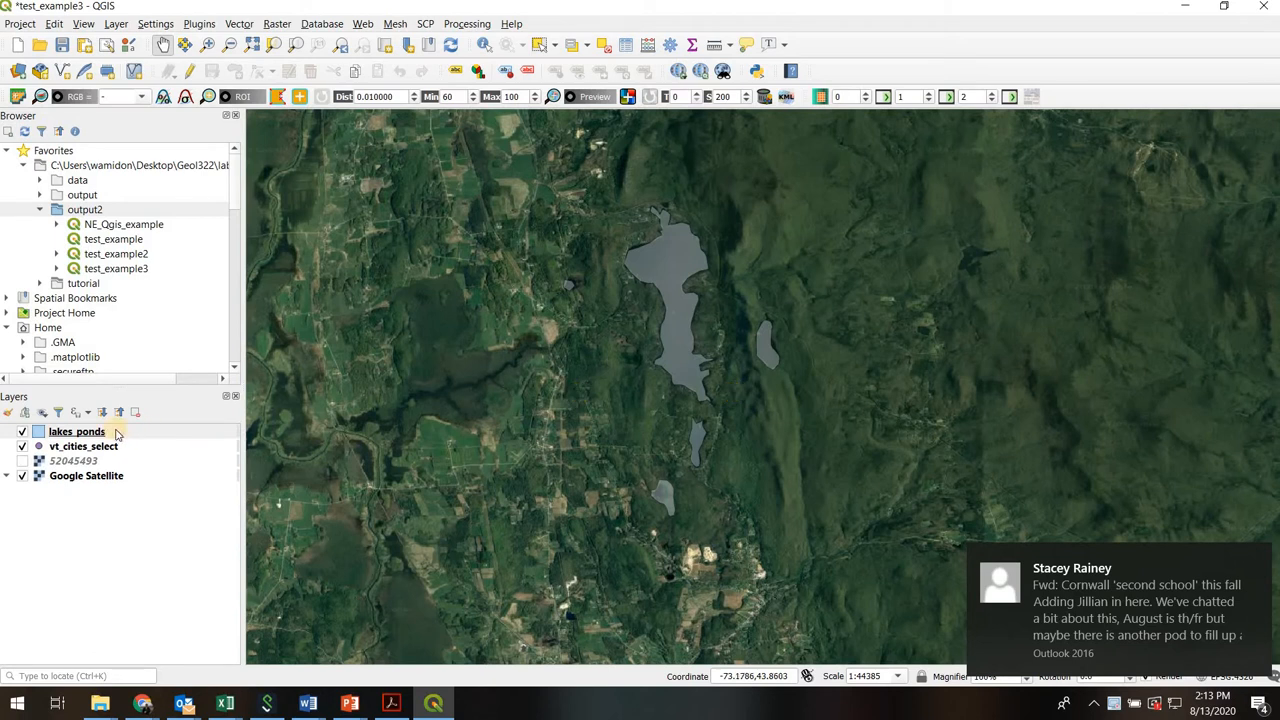
pyautogui.click(76, 432)
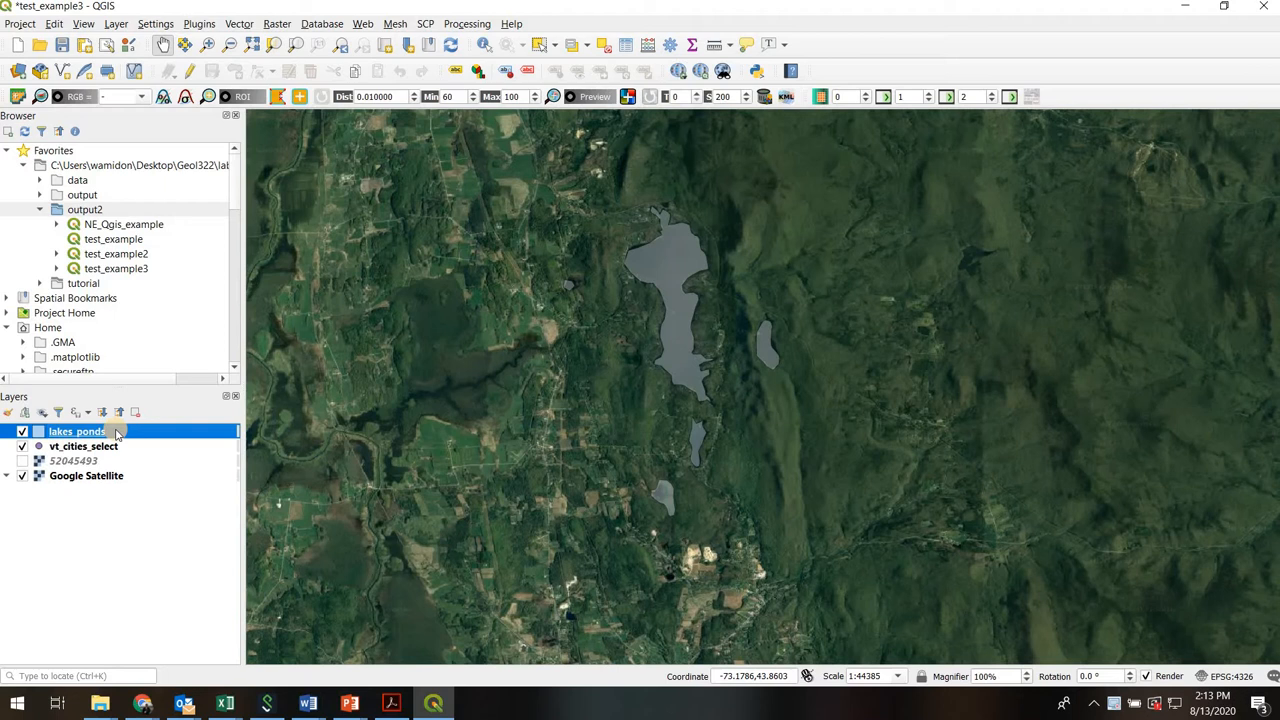
pyautogui.moveTo(726, 322)
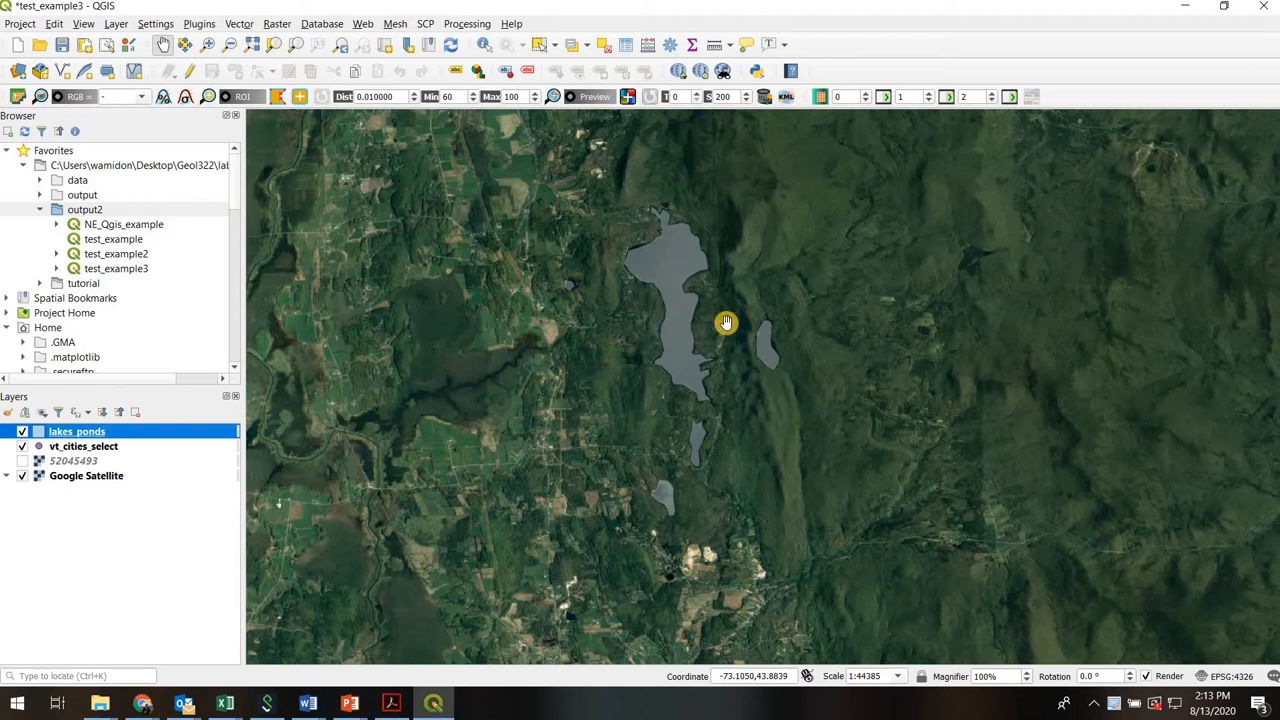
pyautogui.moveTo(662, 348)
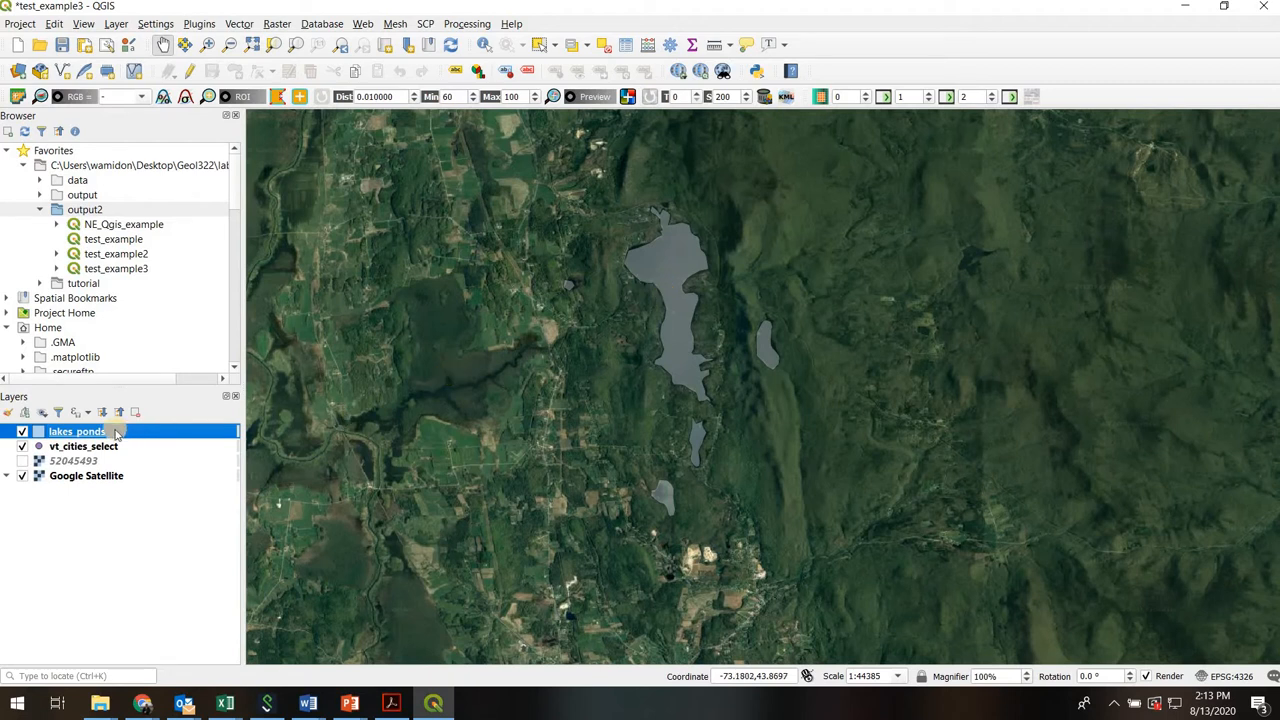
pyautogui.moveTo(112, 432)
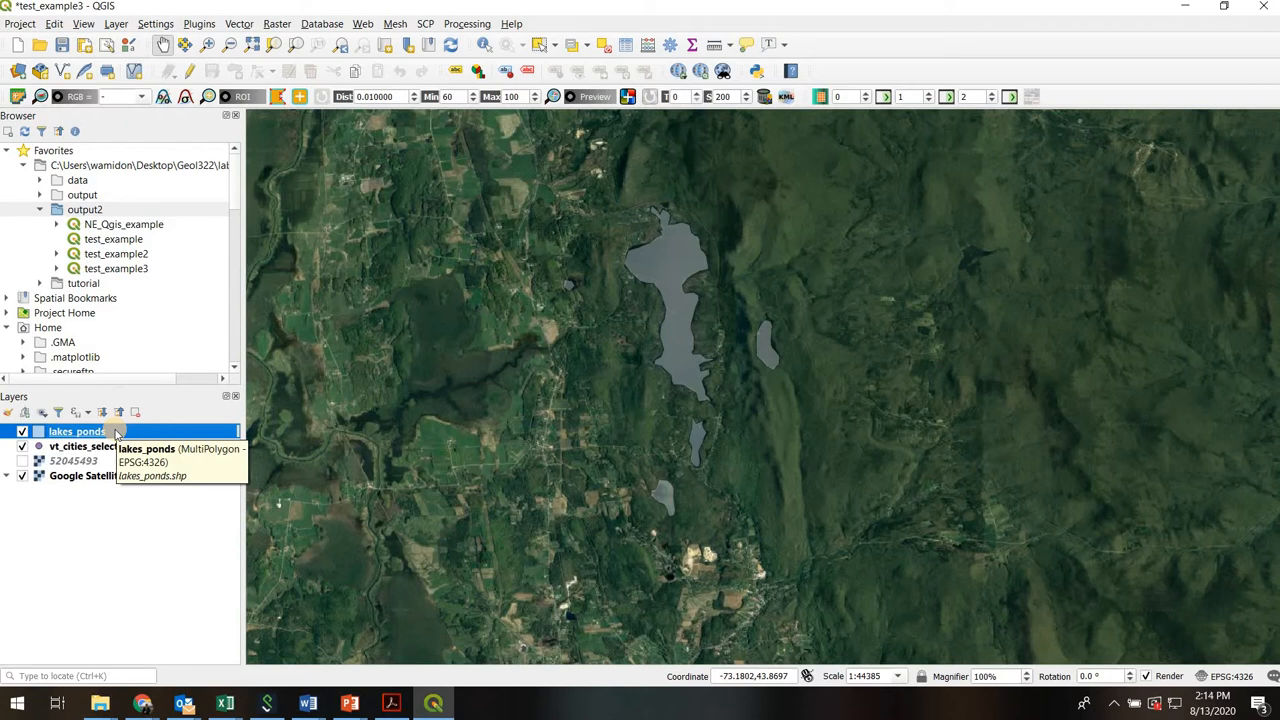
# Bring up the Layer Properties dialog for lakes_ponds on the Symbology page
pyautogui.rightClick(76, 432)
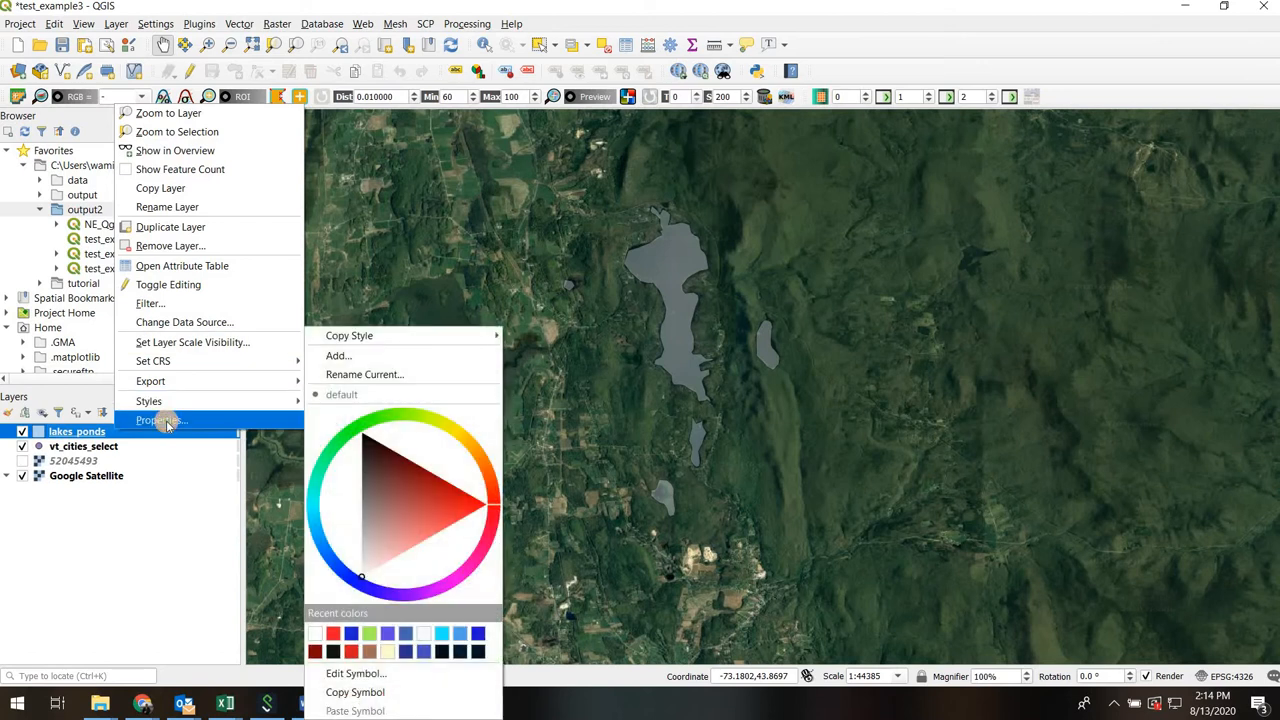
pyautogui.click(162, 420)
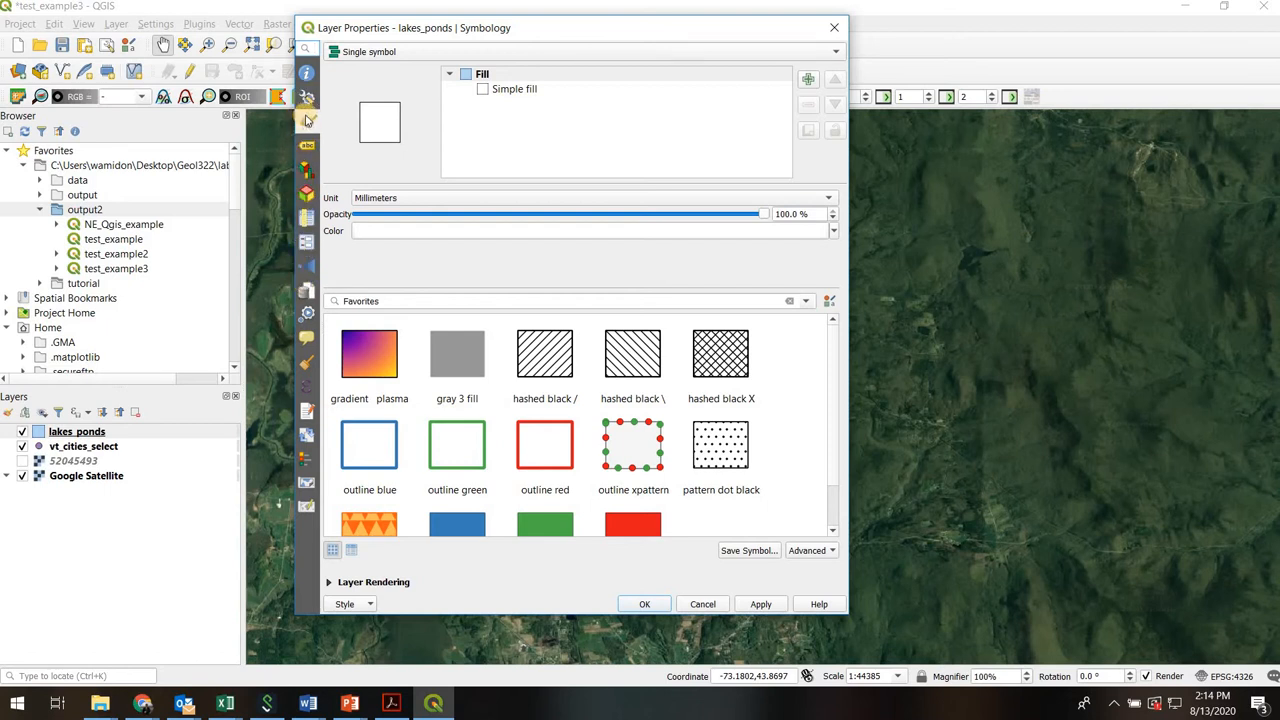
pyautogui.moveTo(306, 120)
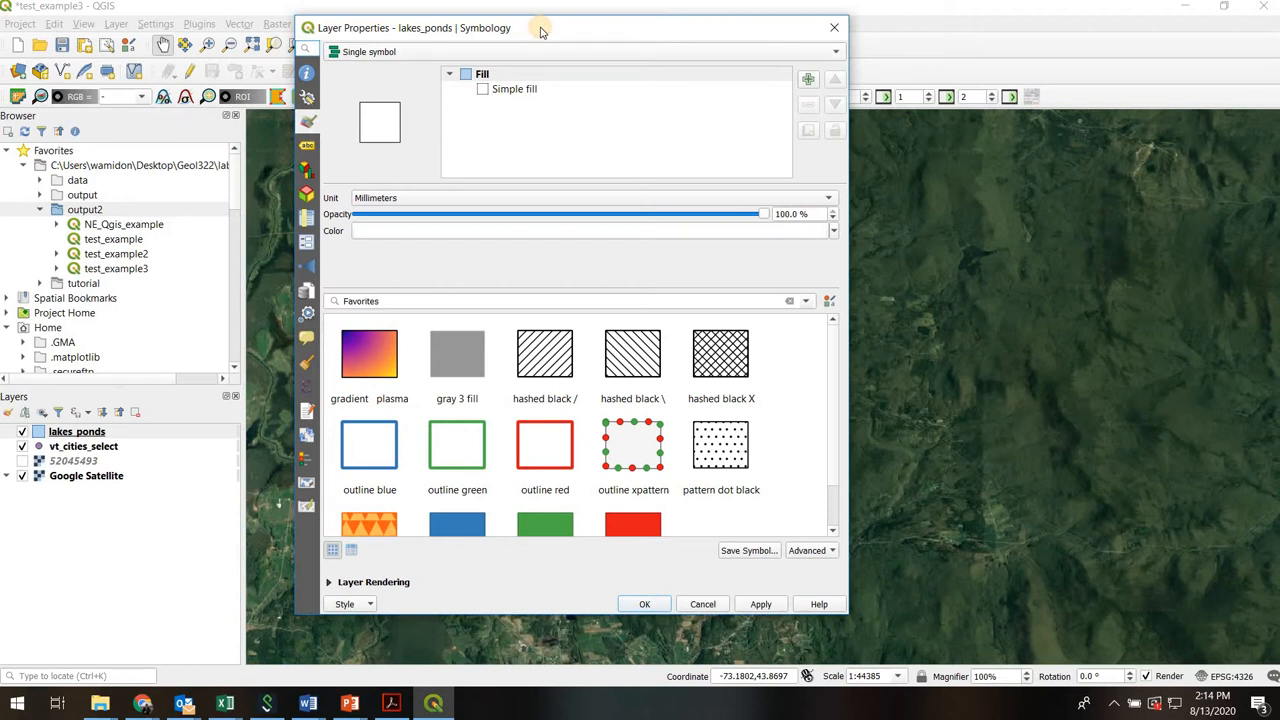
pyautogui.moveTo(564, 52)
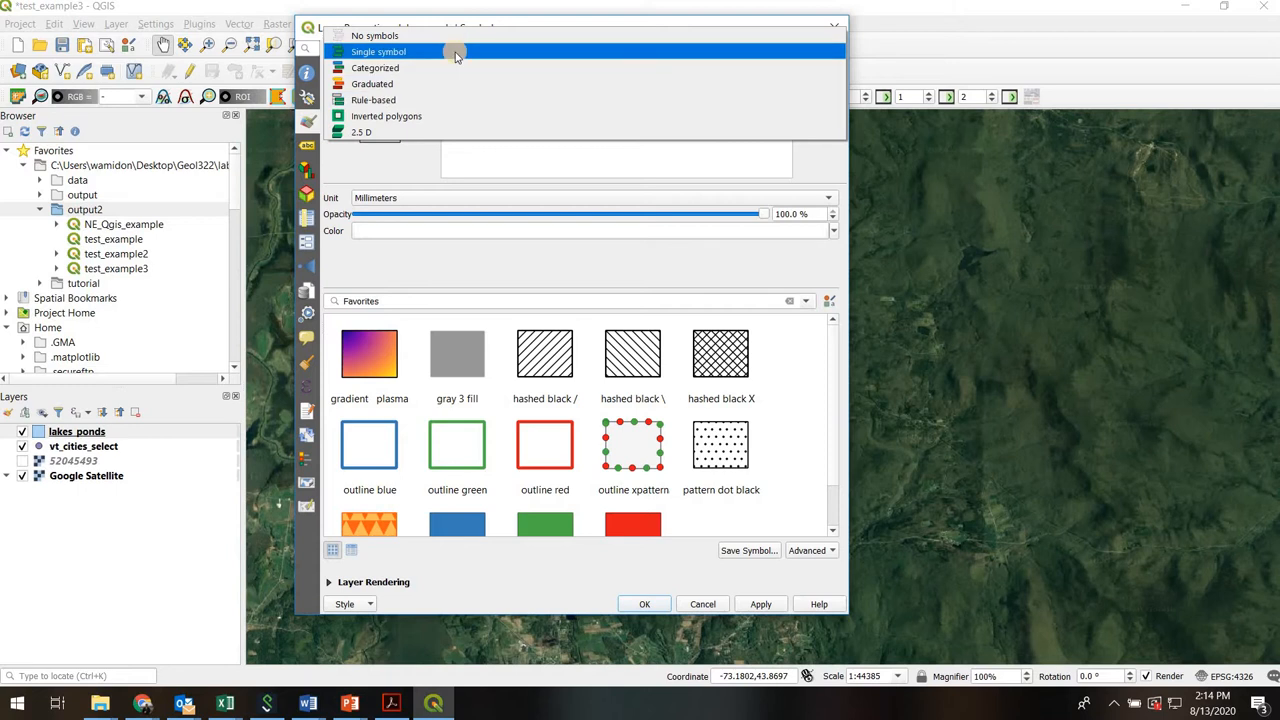
# Keep Single symbol and give the simple fill a blue colour with Solid fill style
pyautogui.click(378, 52)
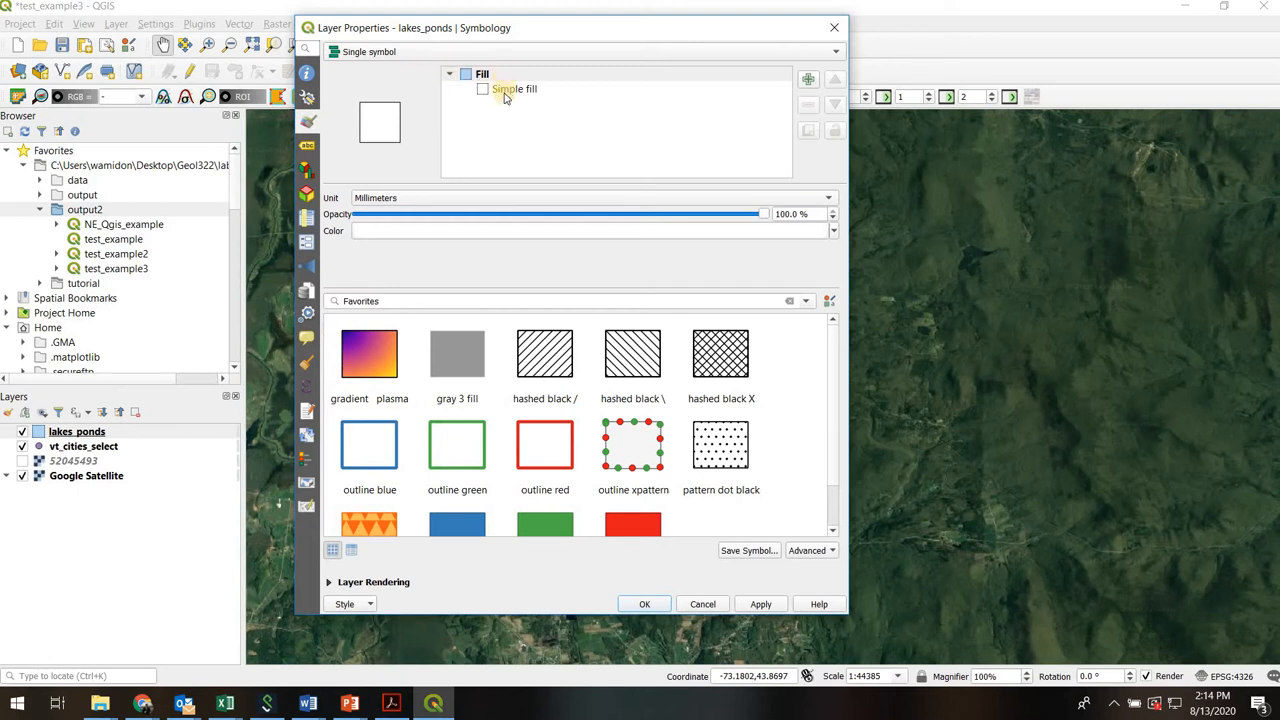
pyautogui.click(514, 88)
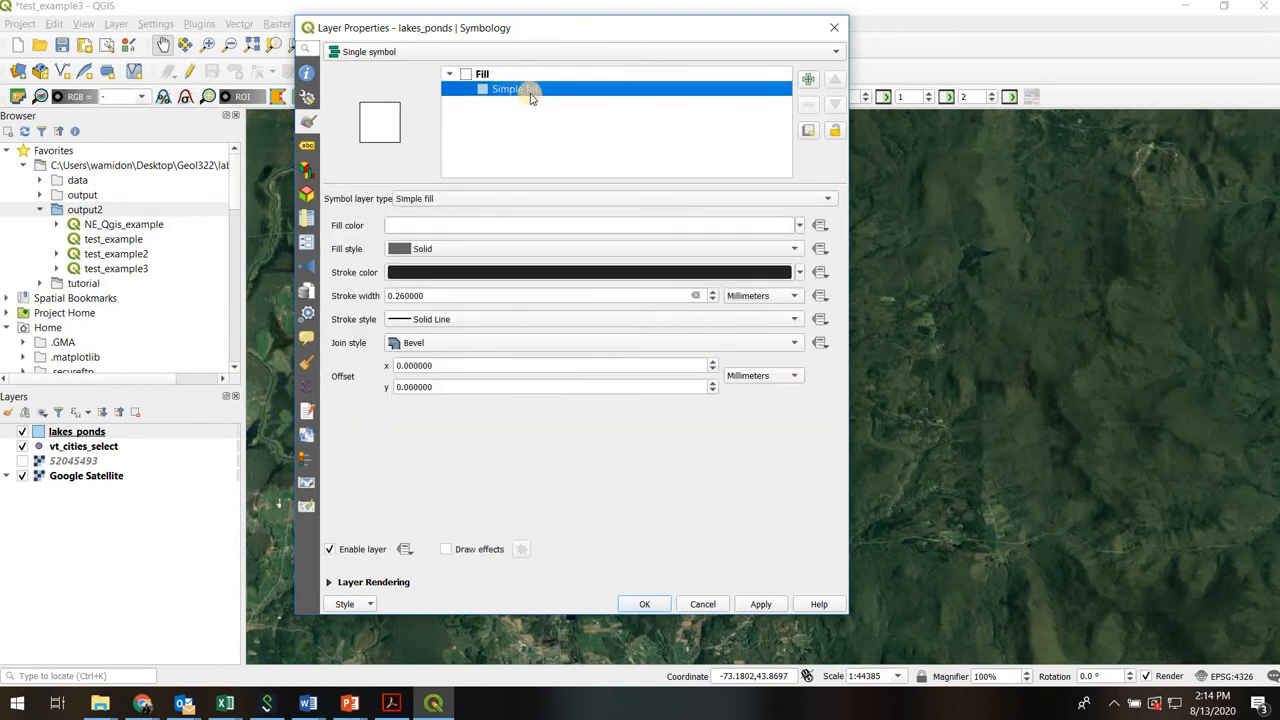
pyautogui.moveTo(764, 248)
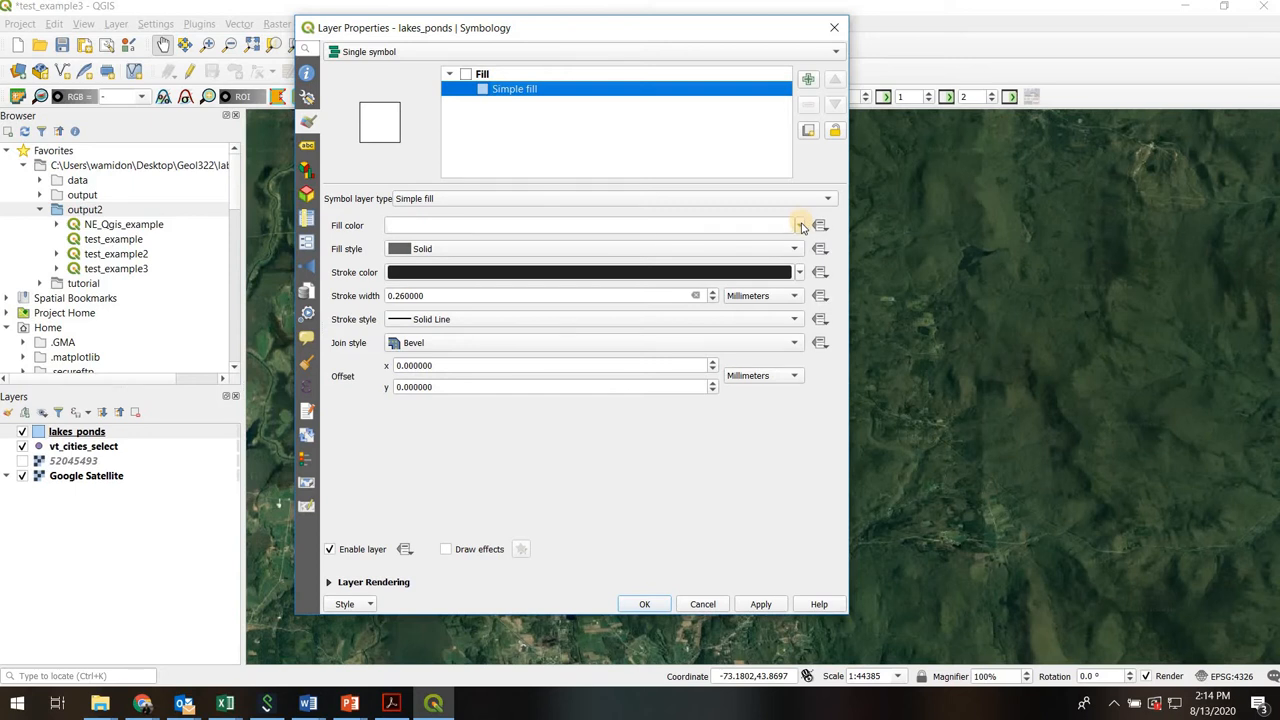
pyautogui.click(800, 224)
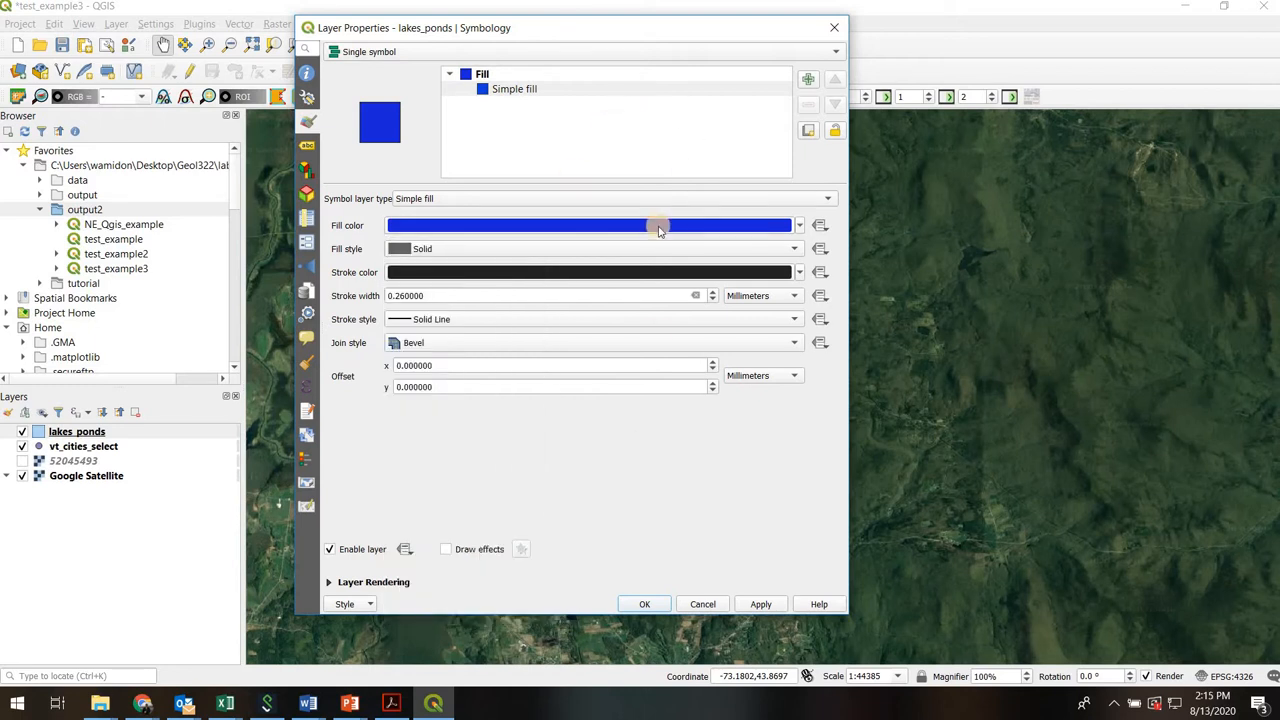
pyautogui.click(792, 248)
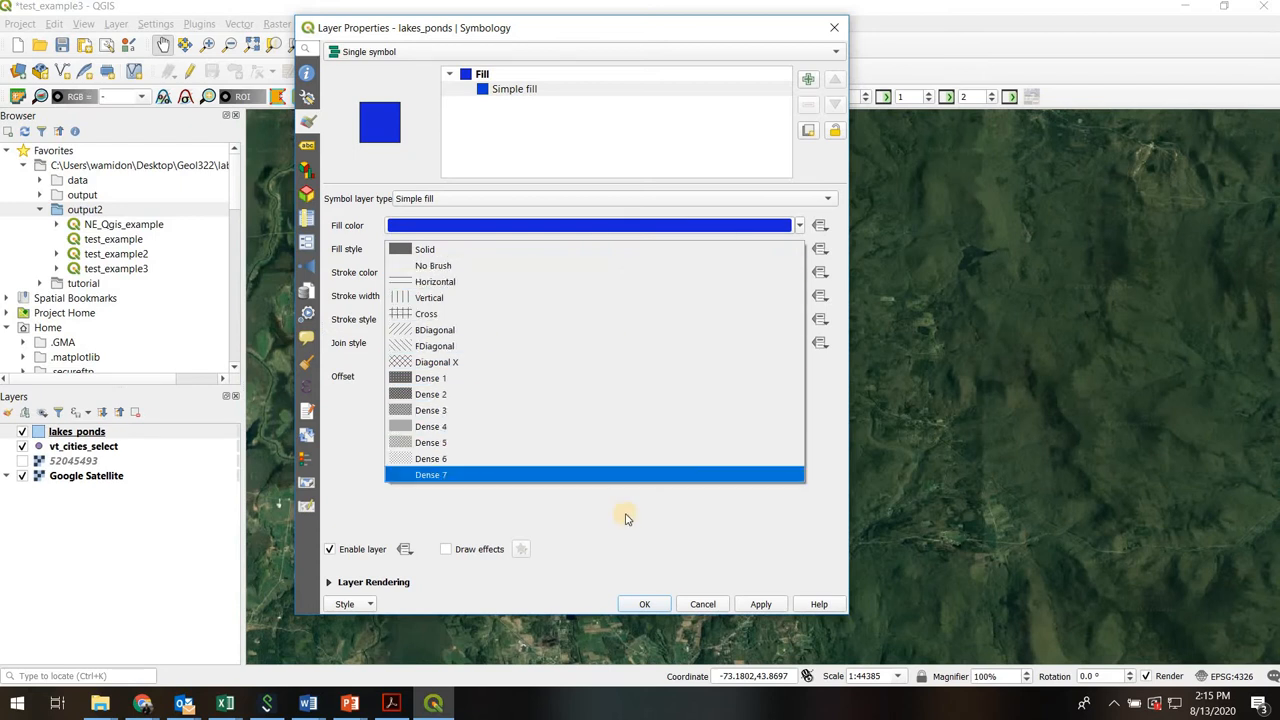
pyautogui.click(420, 248)
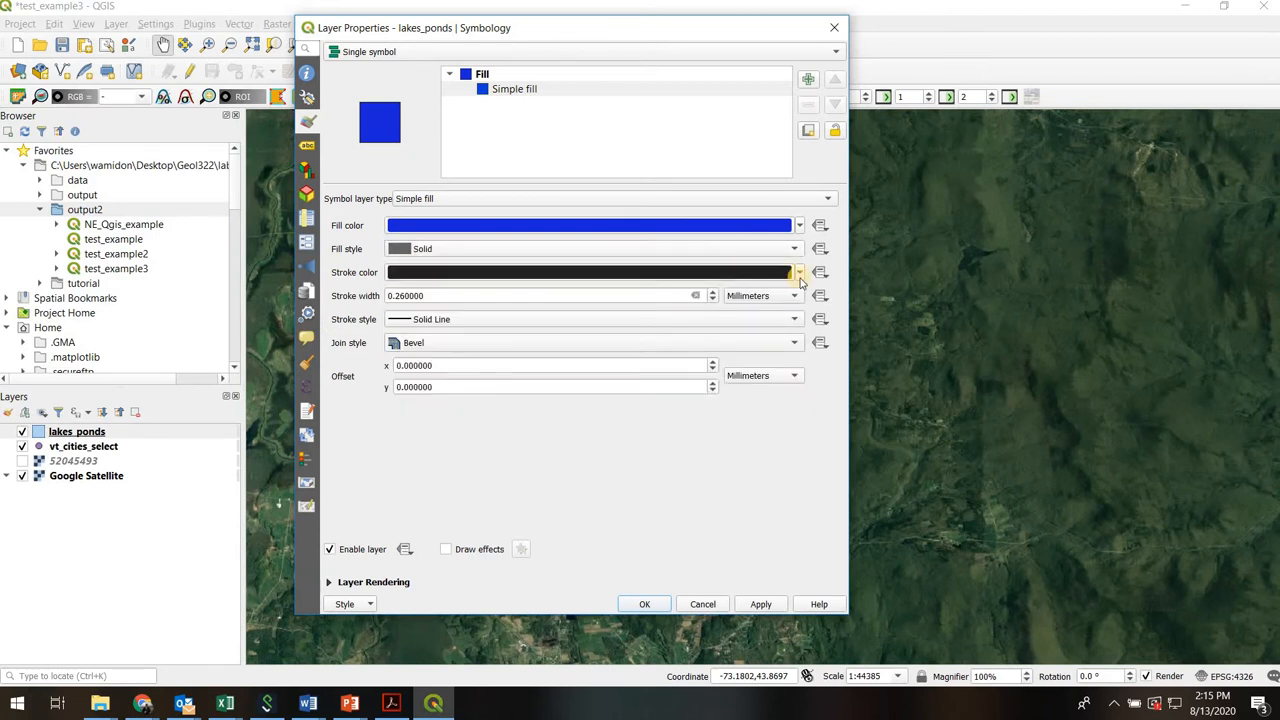
# Make the lake stroke transparent with a solid line style and apply the blue fill to the map
pyautogui.click(798, 272)
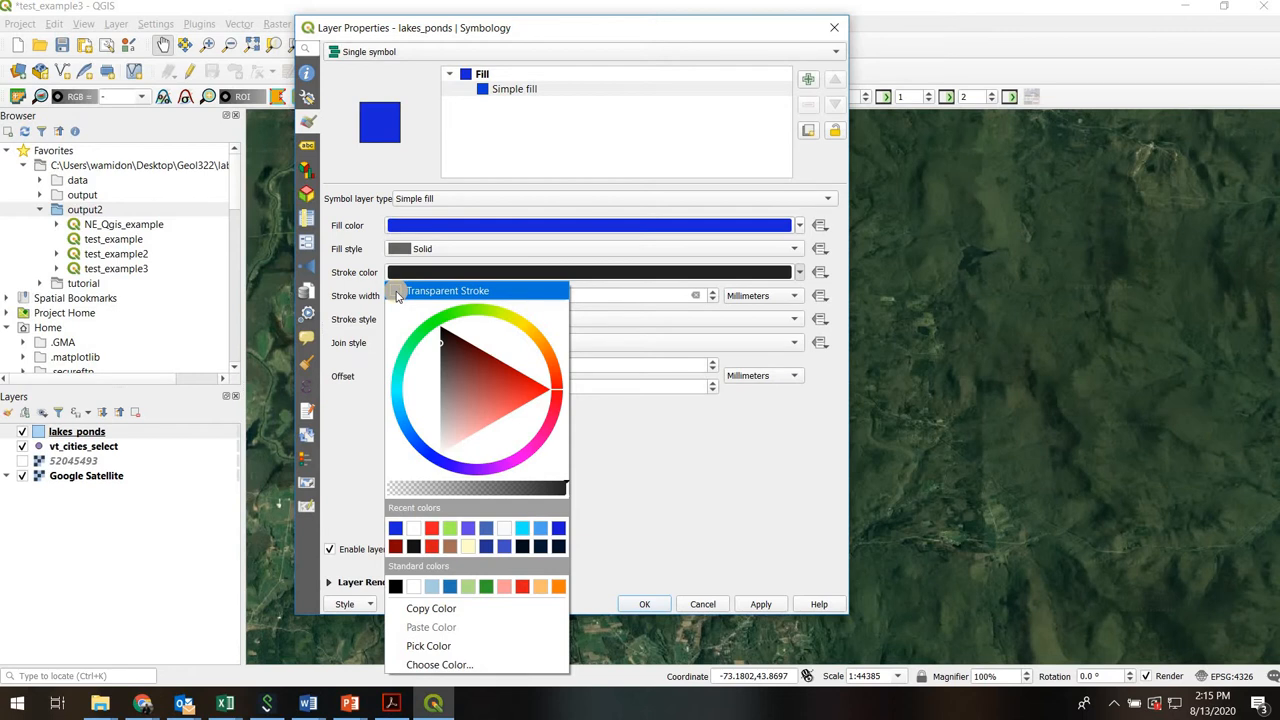
pyautogui.click(448, 290)
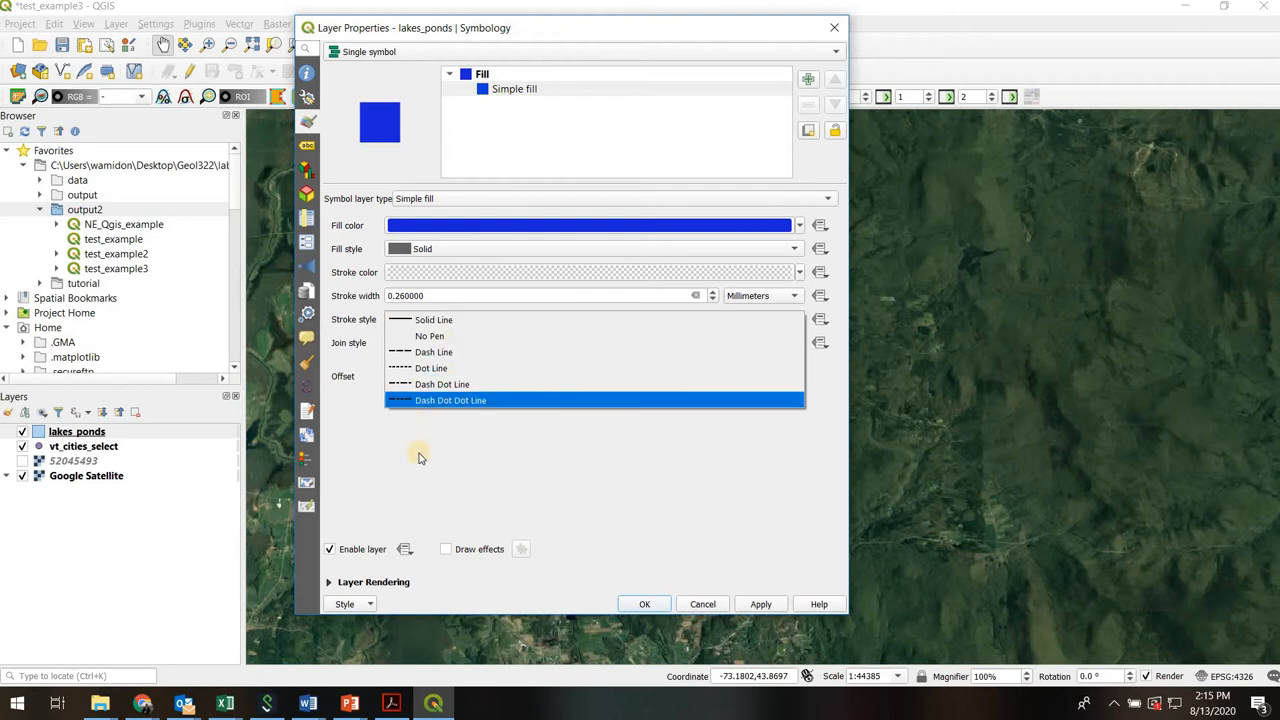
pyautogui.click(432, 320)
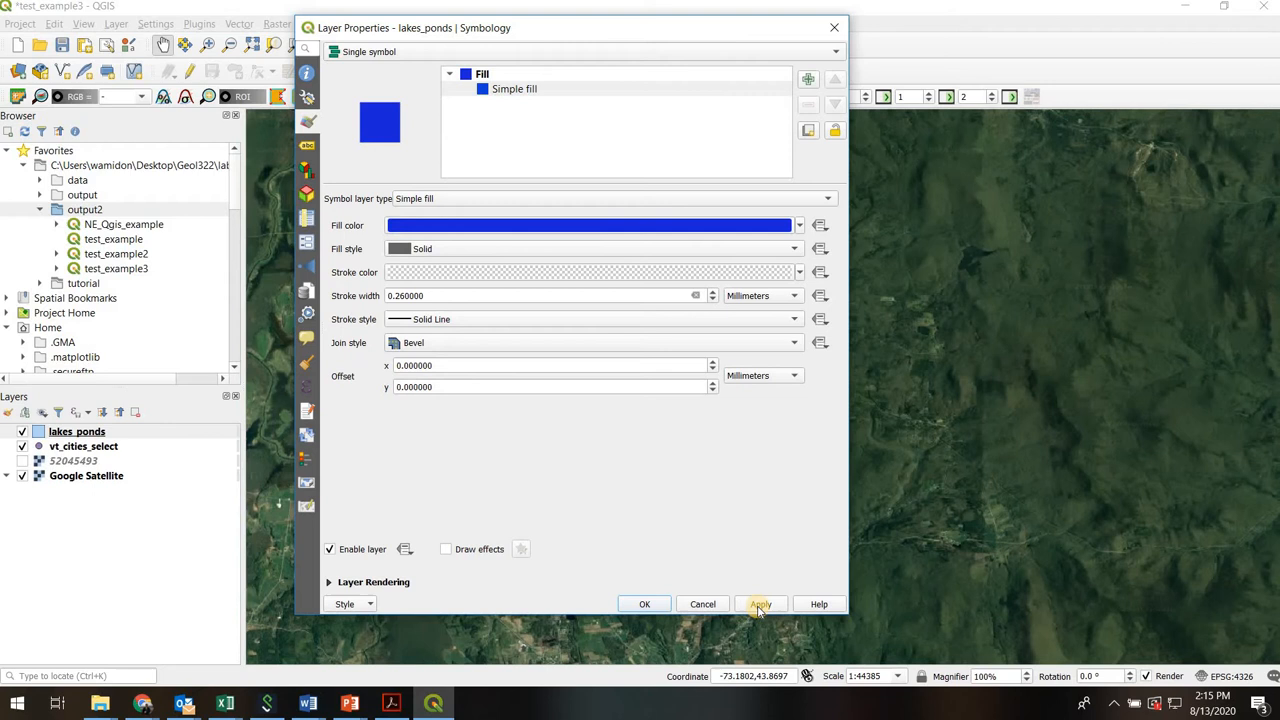
pyautogui.click(760, 604)
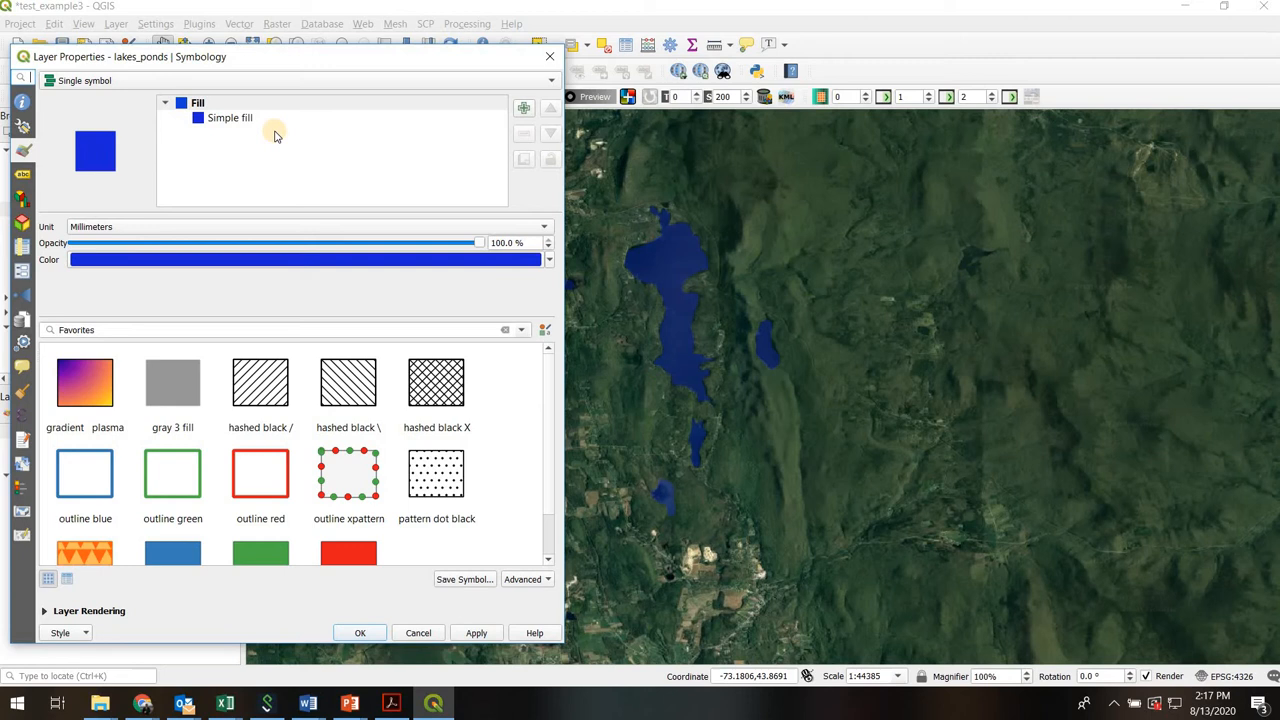
pyautogui.moveTo(318, 108)
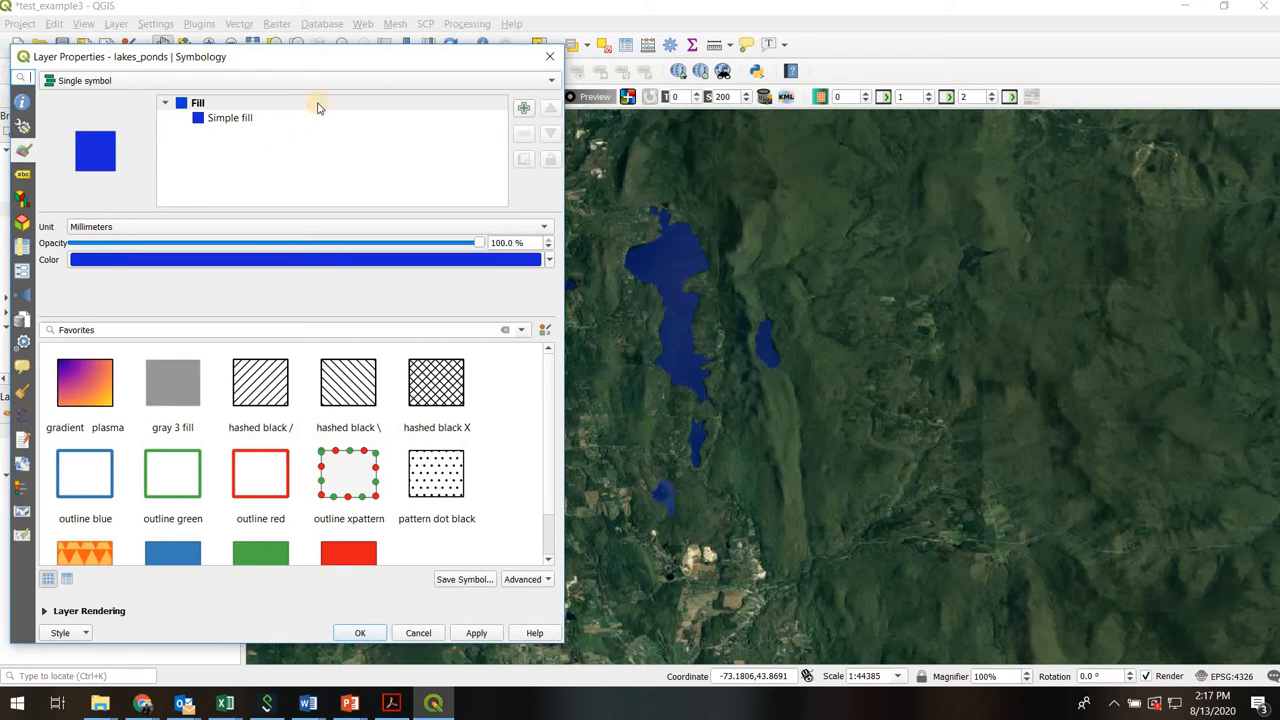
# Switch the renderer to Categorized and bring up the value field list
pyautogui.click(300, 80)
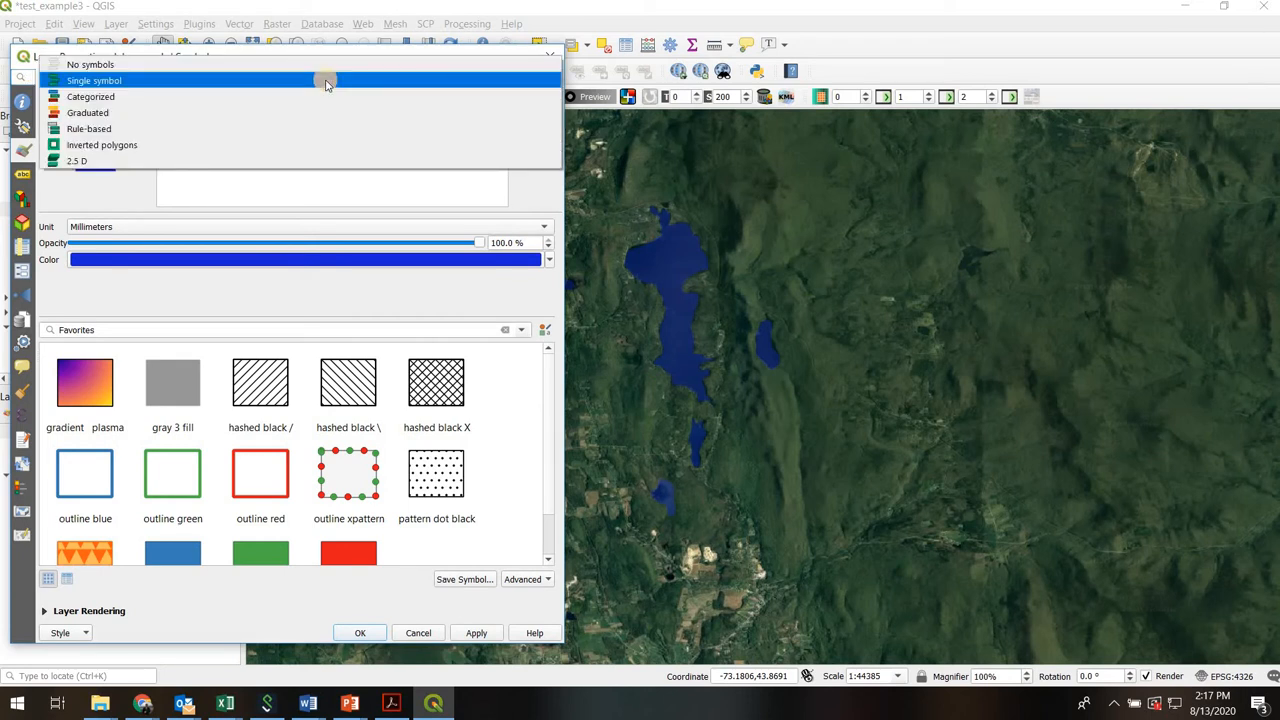
pyautogui.moveTo(252, 100)
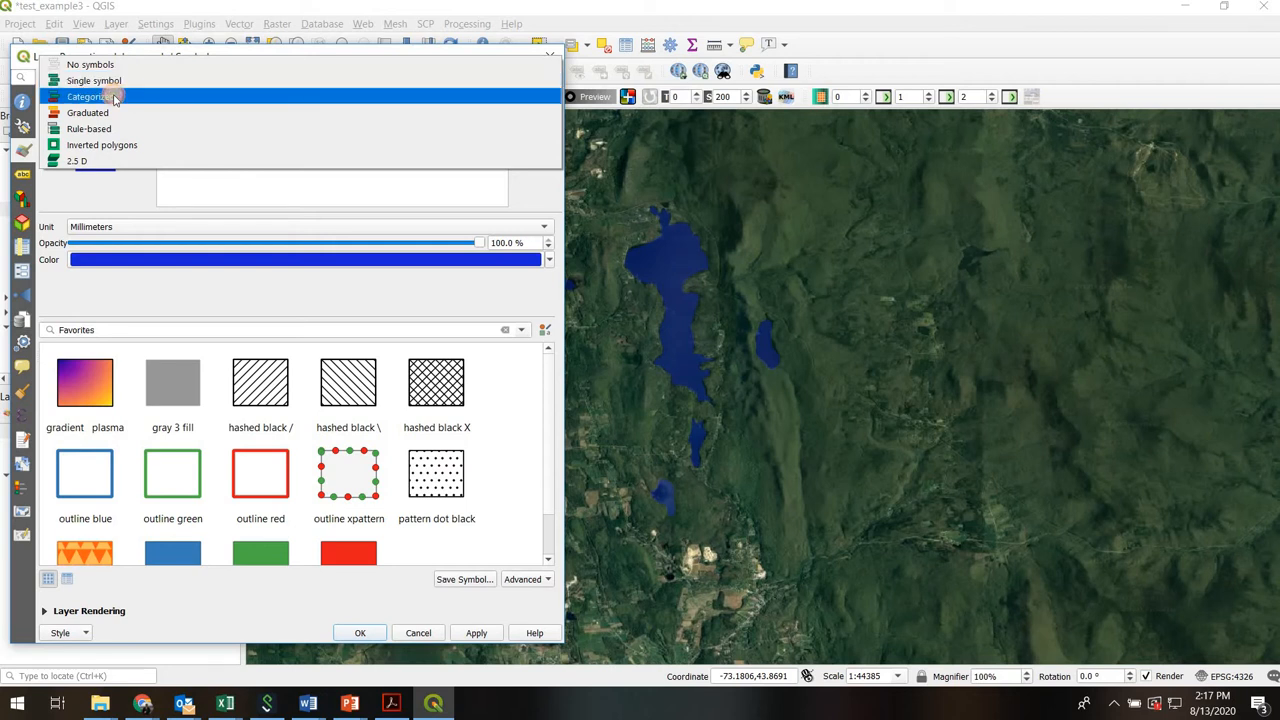
pyautogui.click(88, 96)
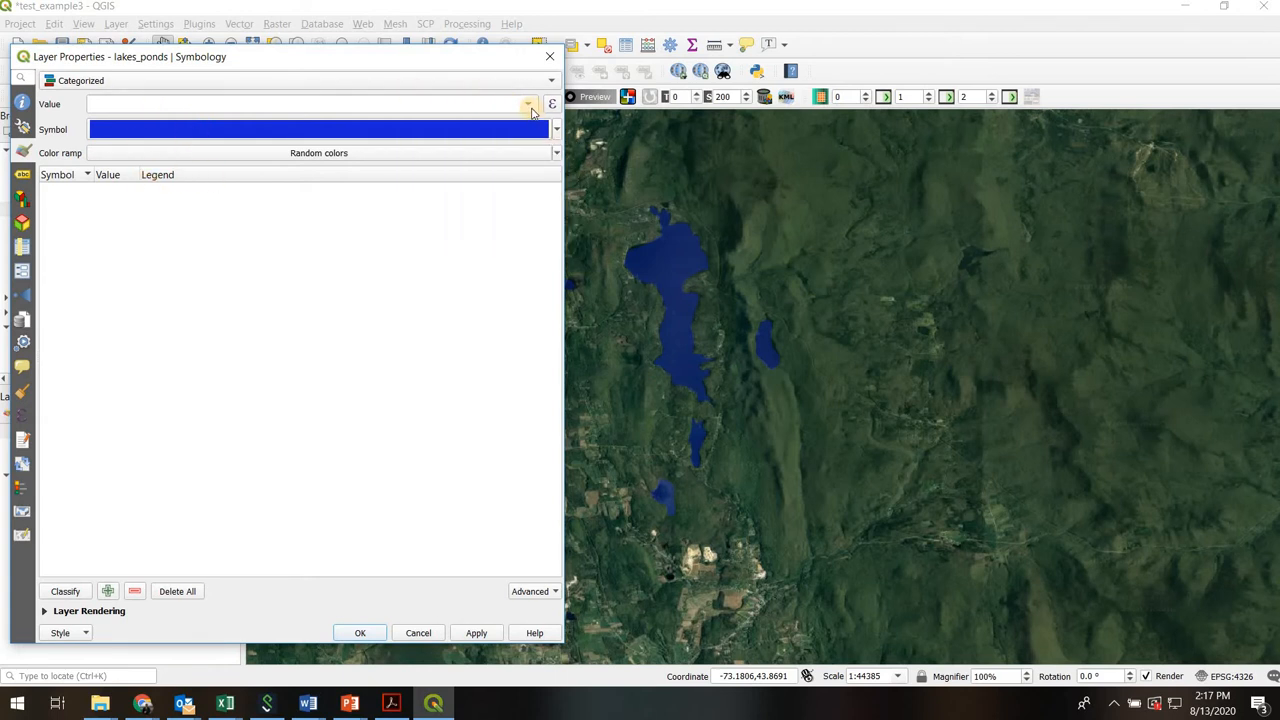
pyautogui.click(528, 104)
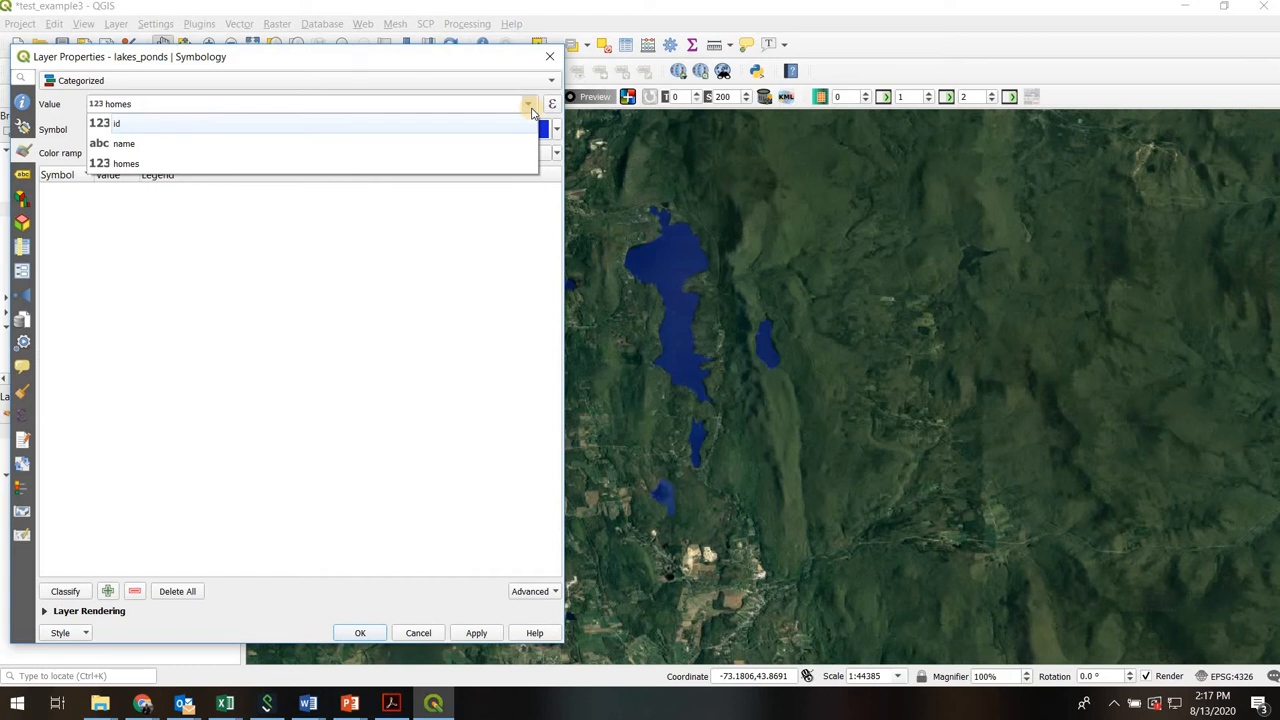
pyautogui.moveTo(388, 136)
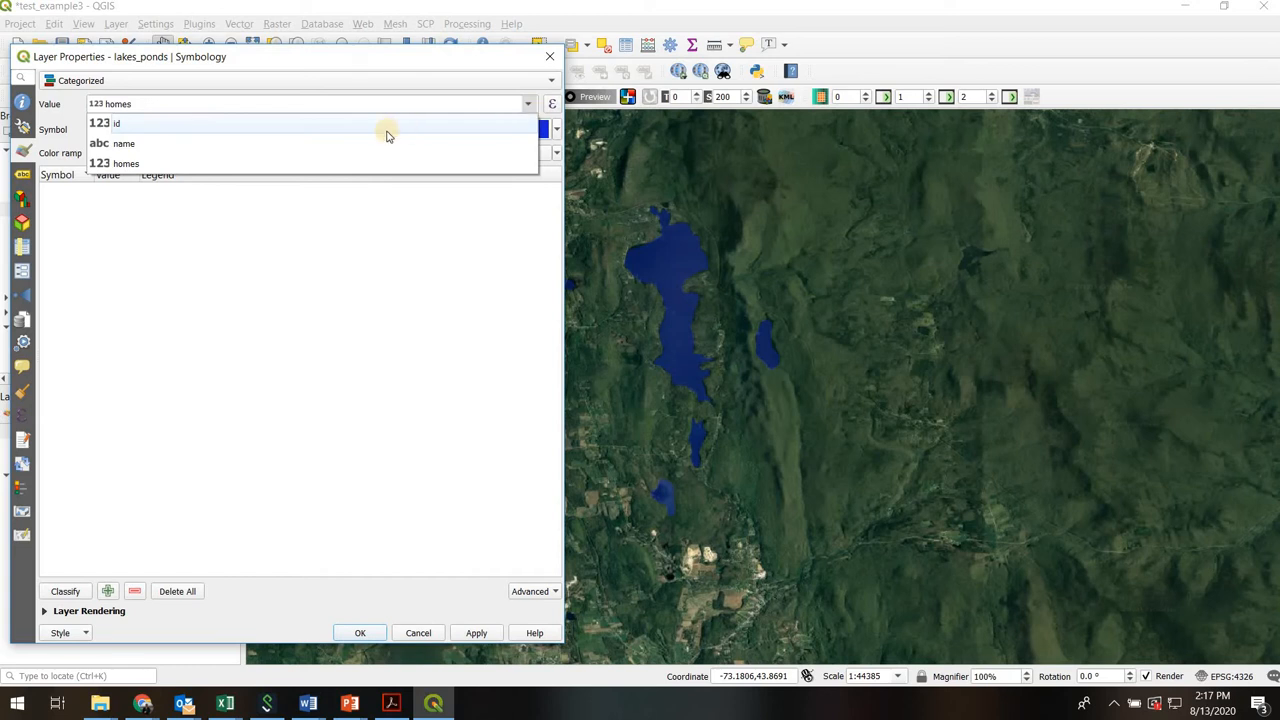
pyautogui.moveTo(208, 124)
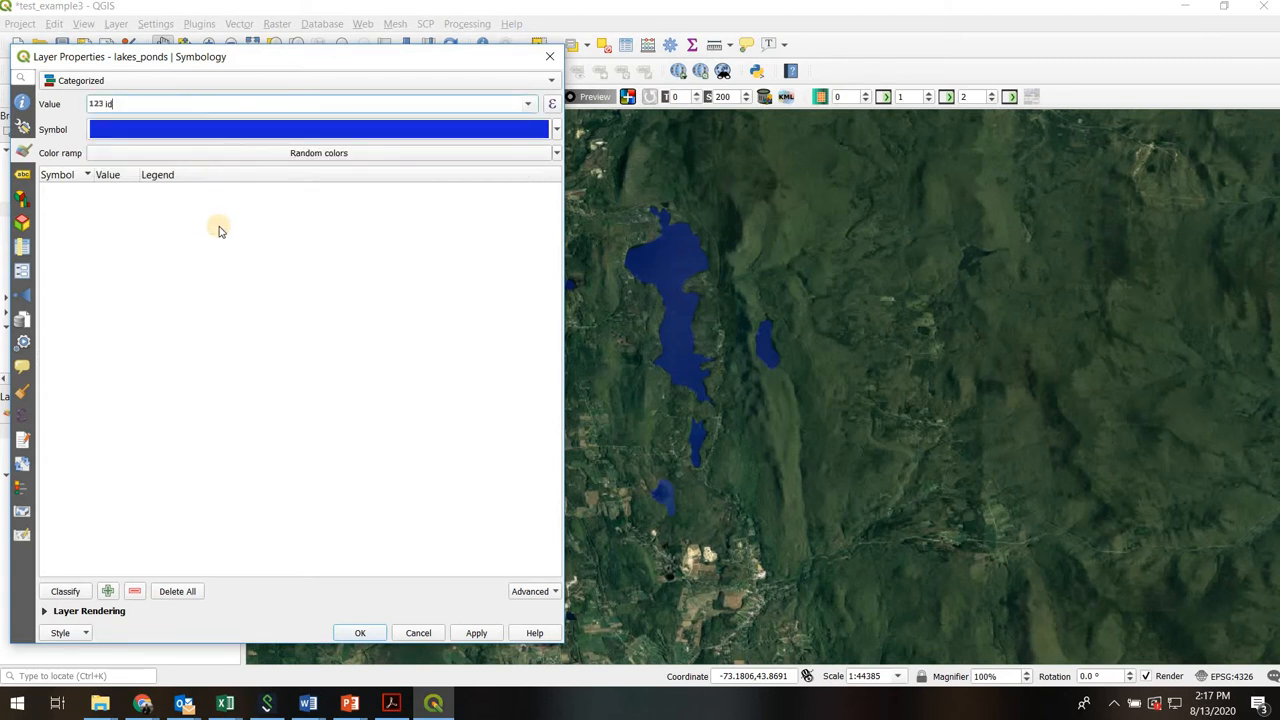
pyautogui.moveTo(208, 558)
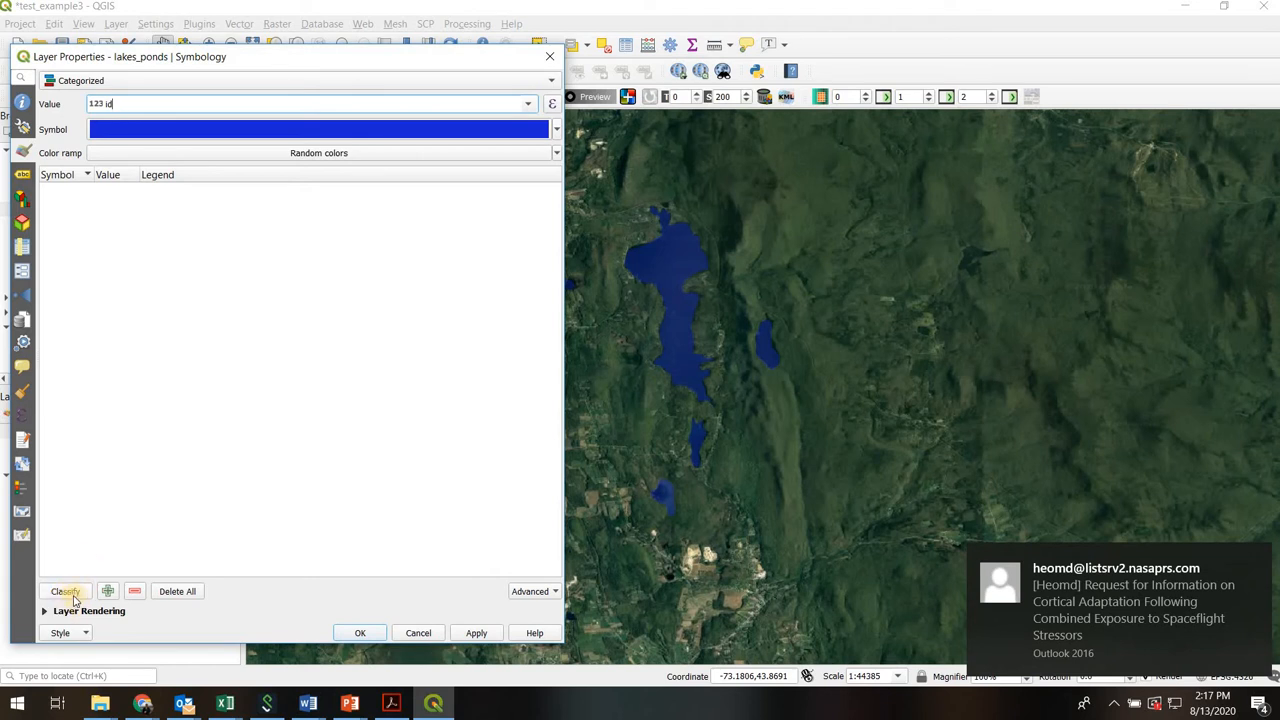
# Classify a random-coloured category for each id value and apply it to the lakes
pyautogui.click(64, 592)
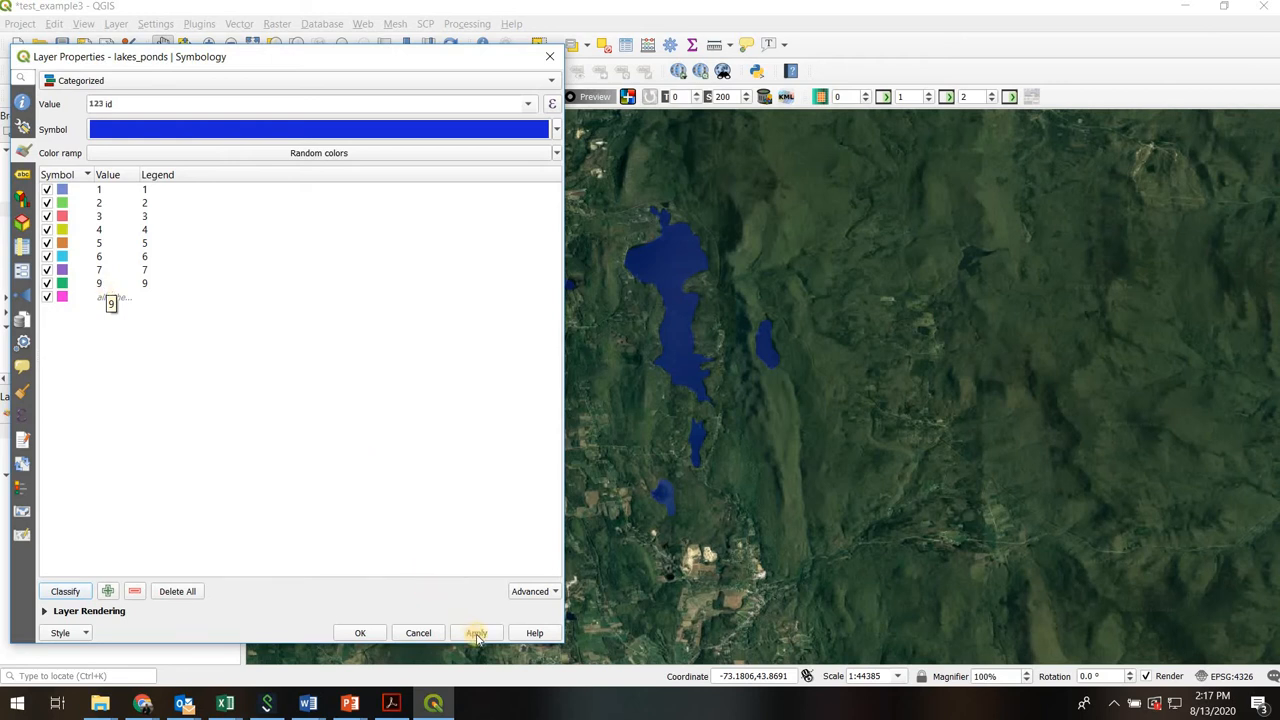
pyautogui.click(476, 632)
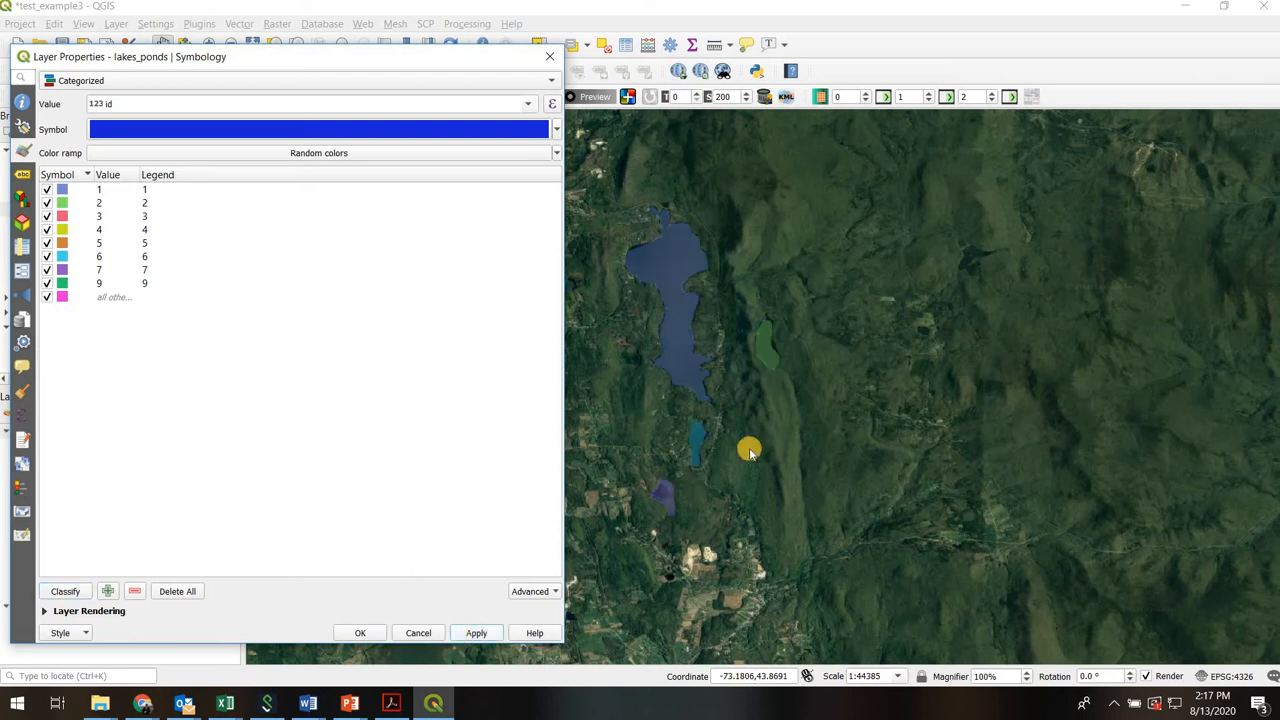
pyautogui.moveTo(686, 470)
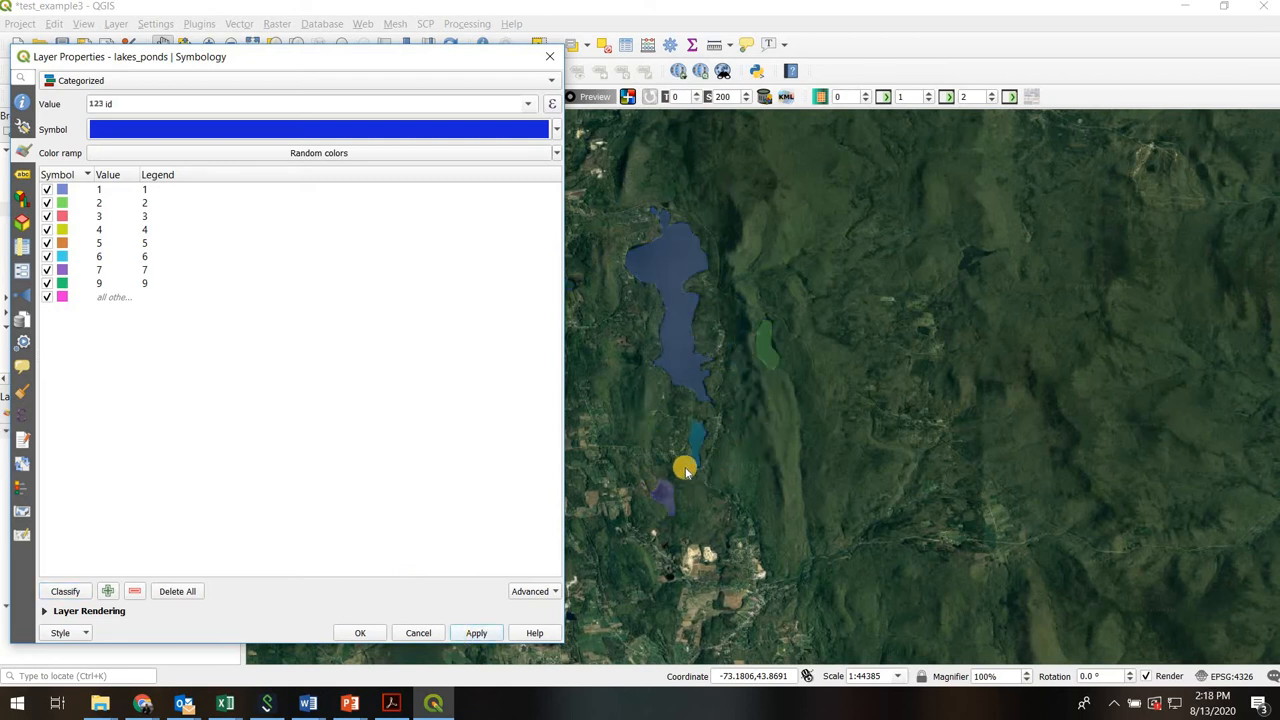
pyautogui.moveTo(712, 388)
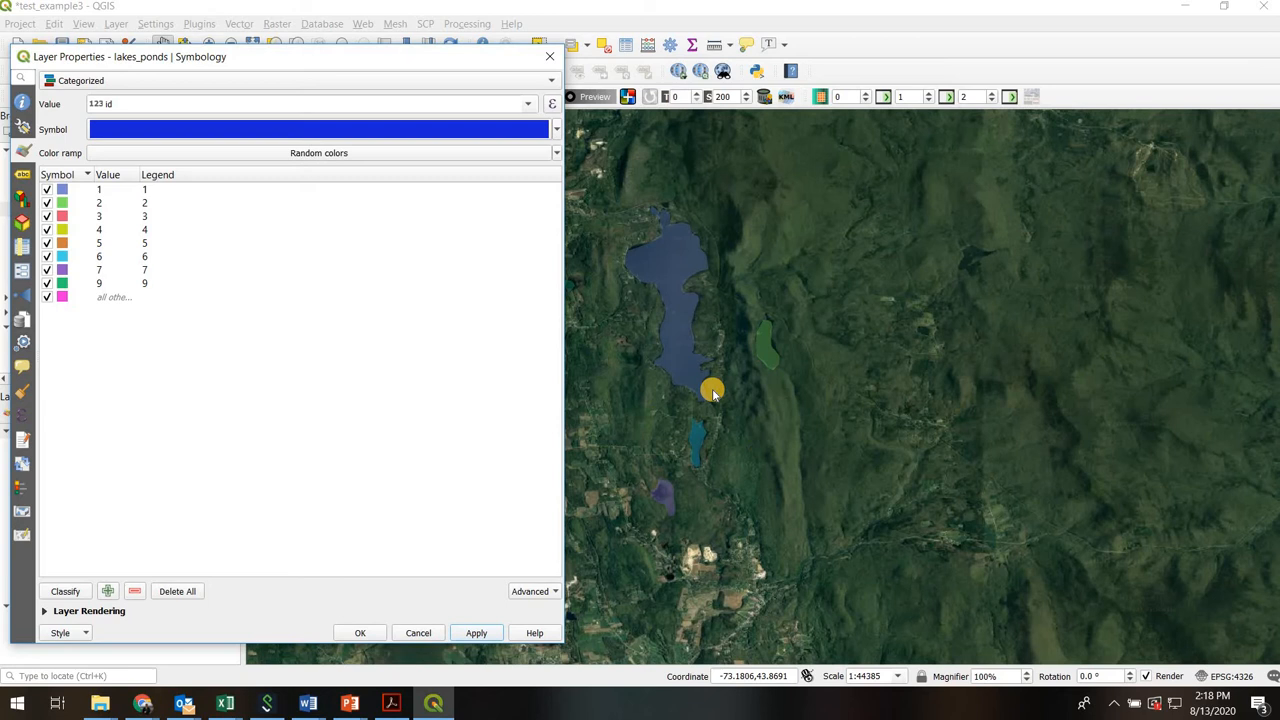
pyautogui.moveTo(722, 468)
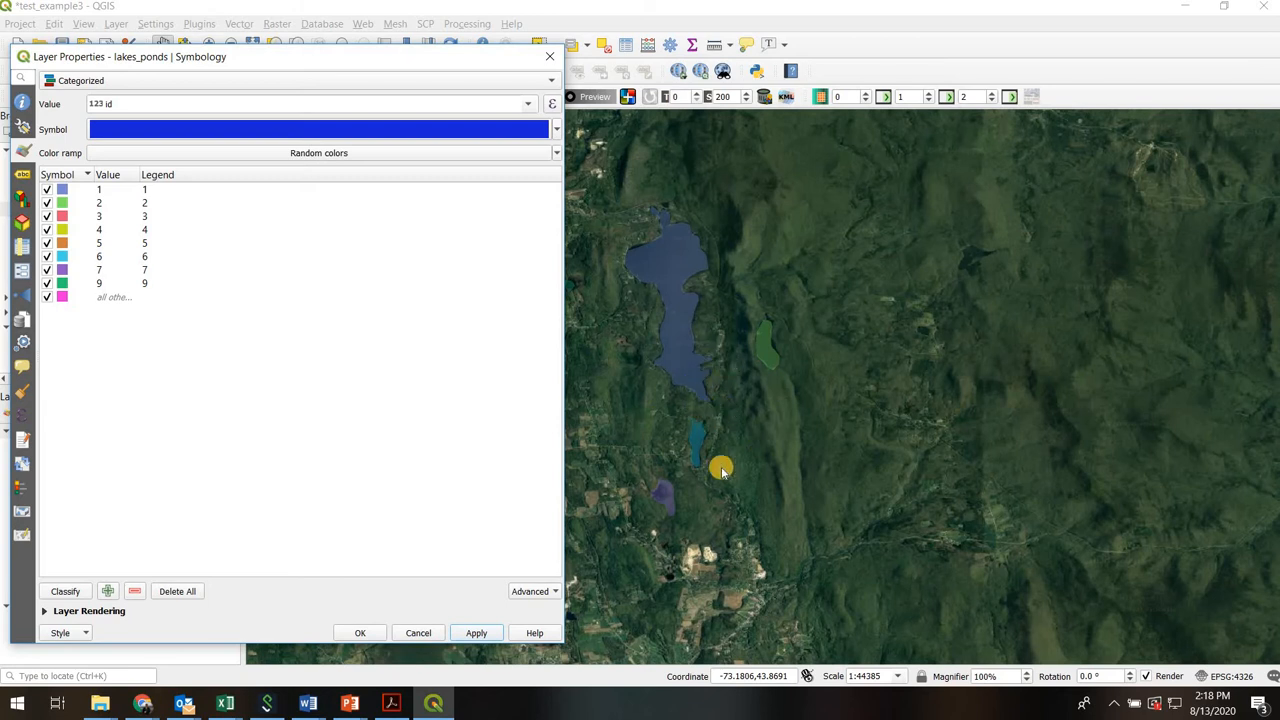
pyautogui.moveTo(520, 156)
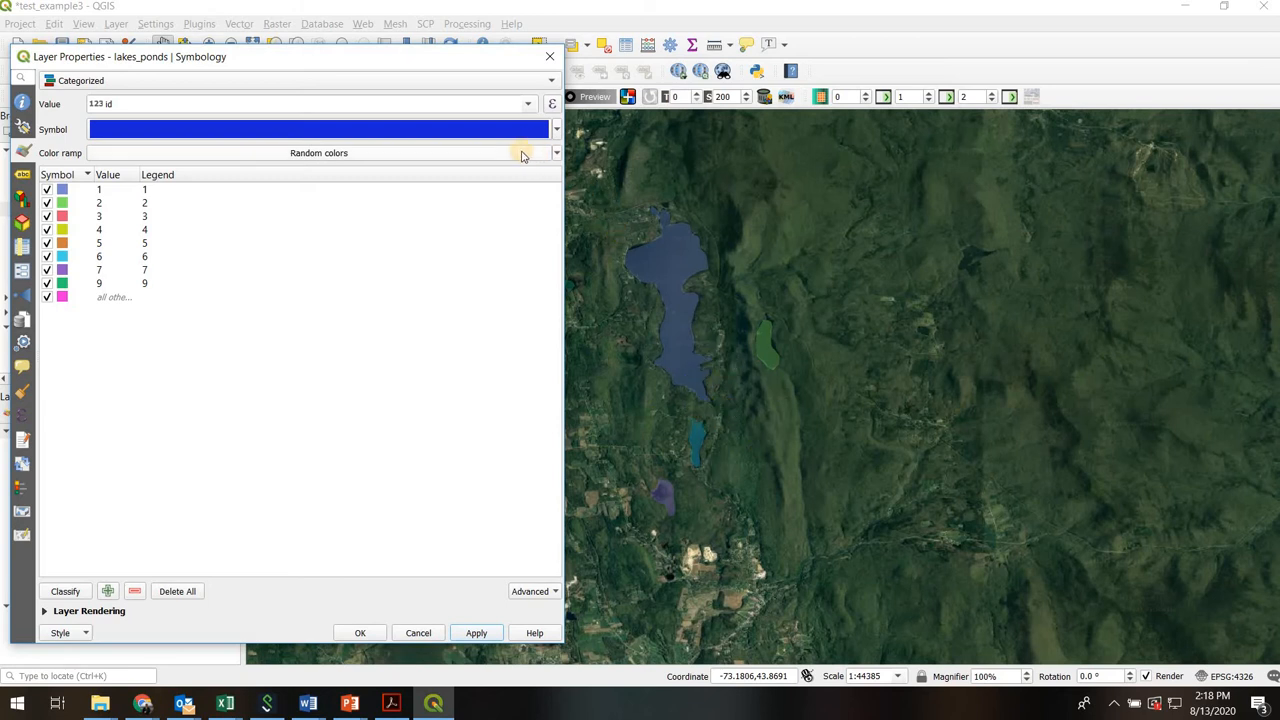
pyautogui.click(556, 152)
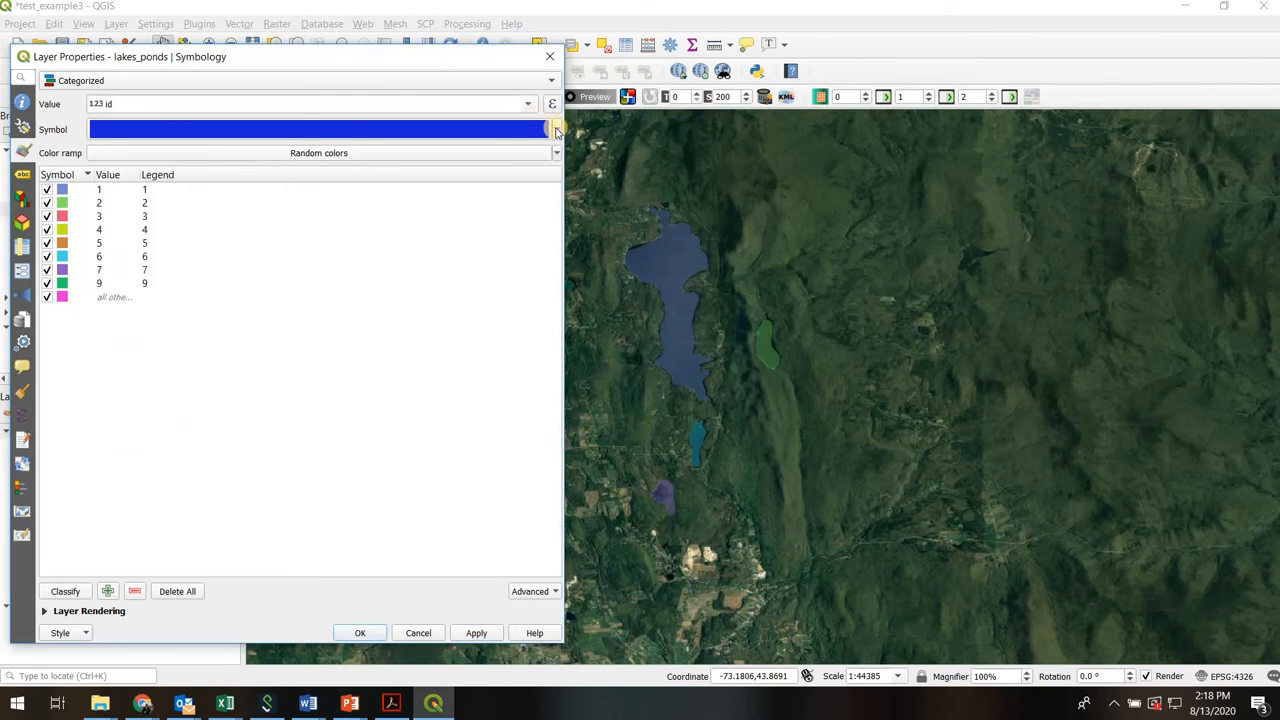
pyautogui.click(556, 128)
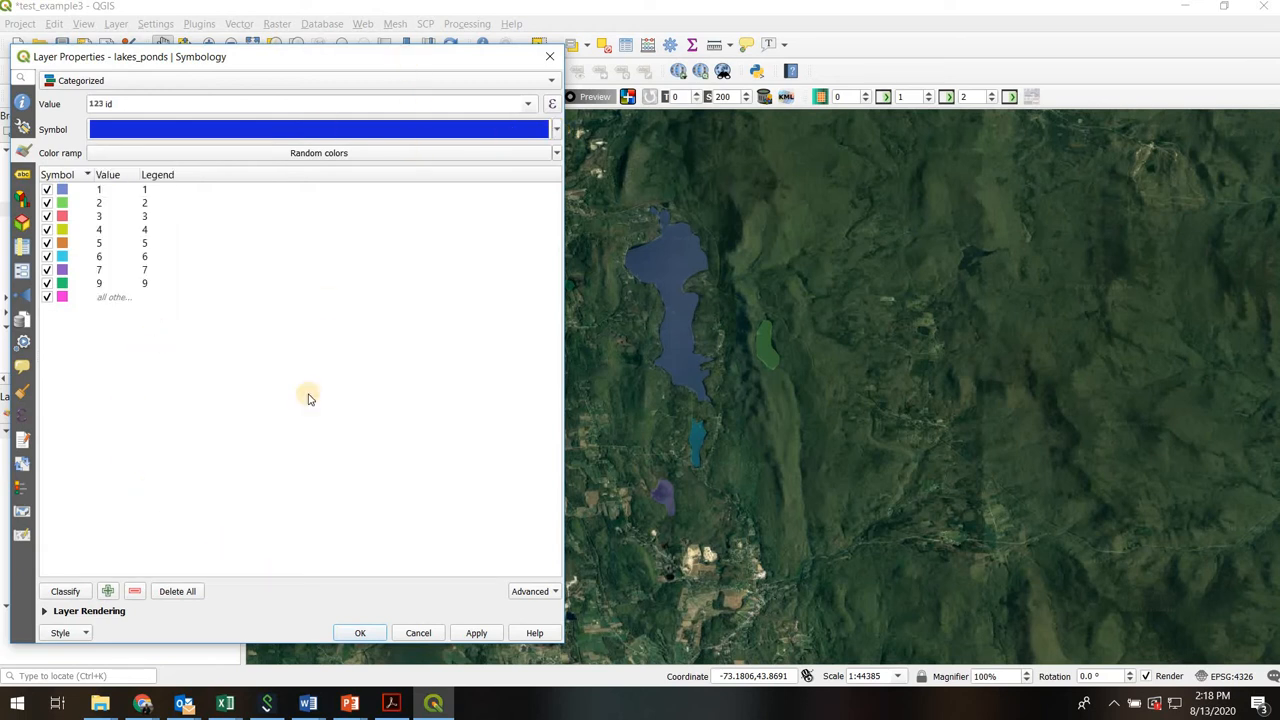
pyautogui.moveTo(330, 302)
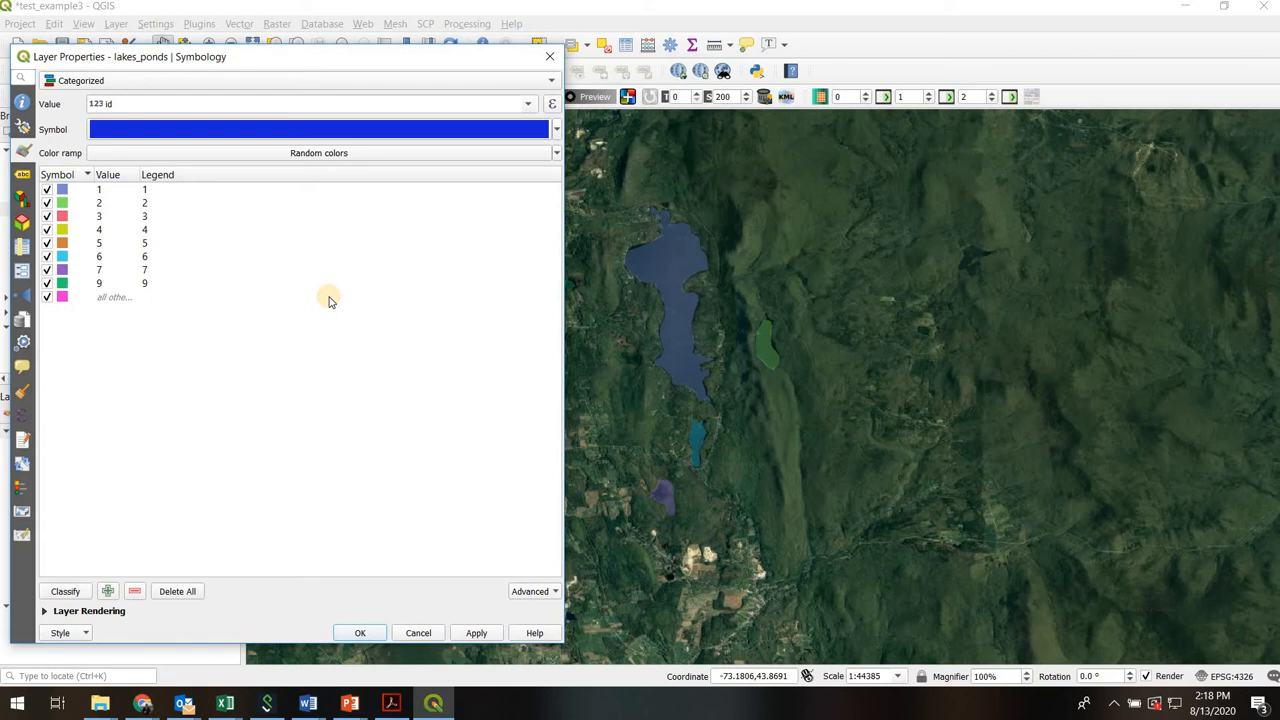
pyautogui.moveTo(436, 94)
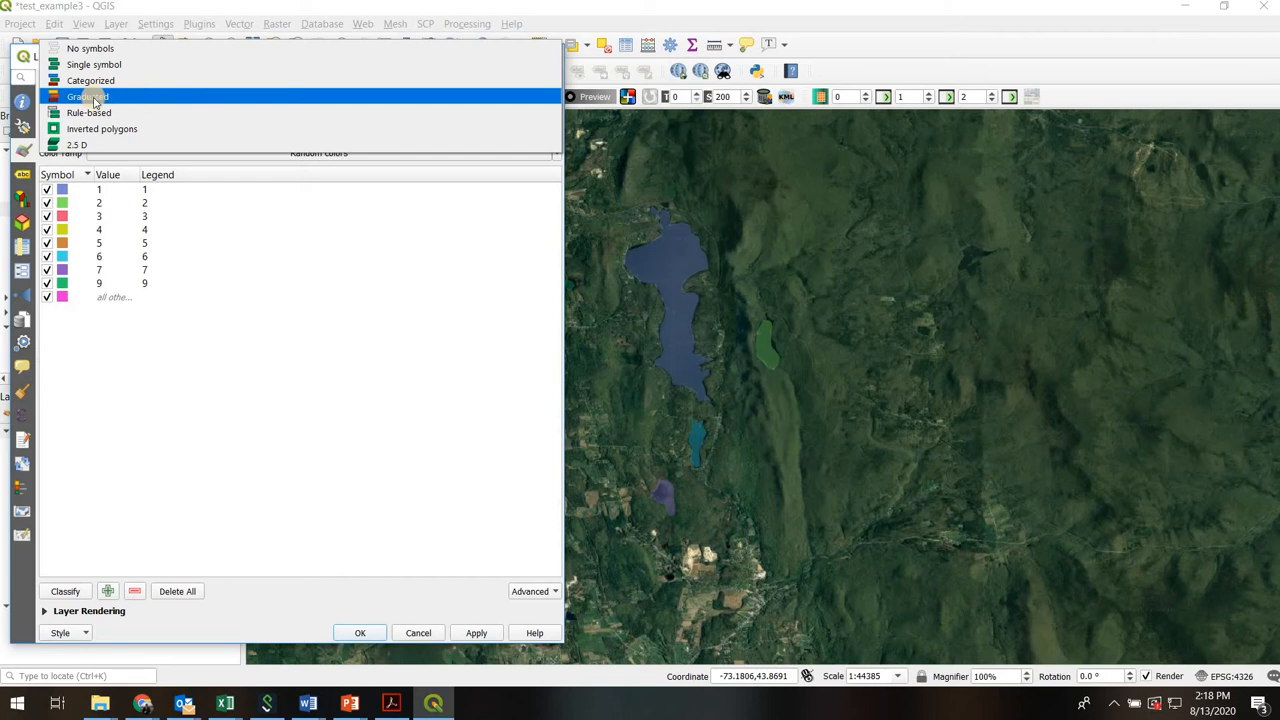
# Switch the renderer to Graduated with id as the classification field
pyautogui.click(88, 96)
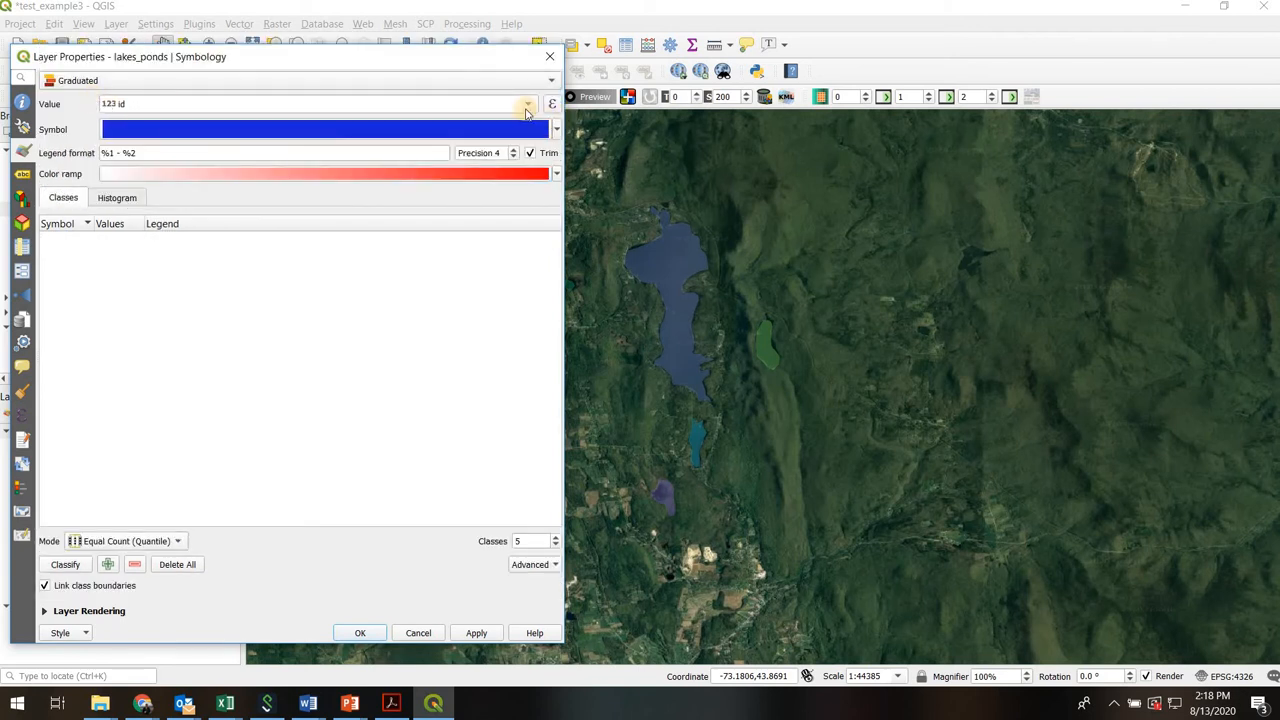
pyautogui.click(528, 104)
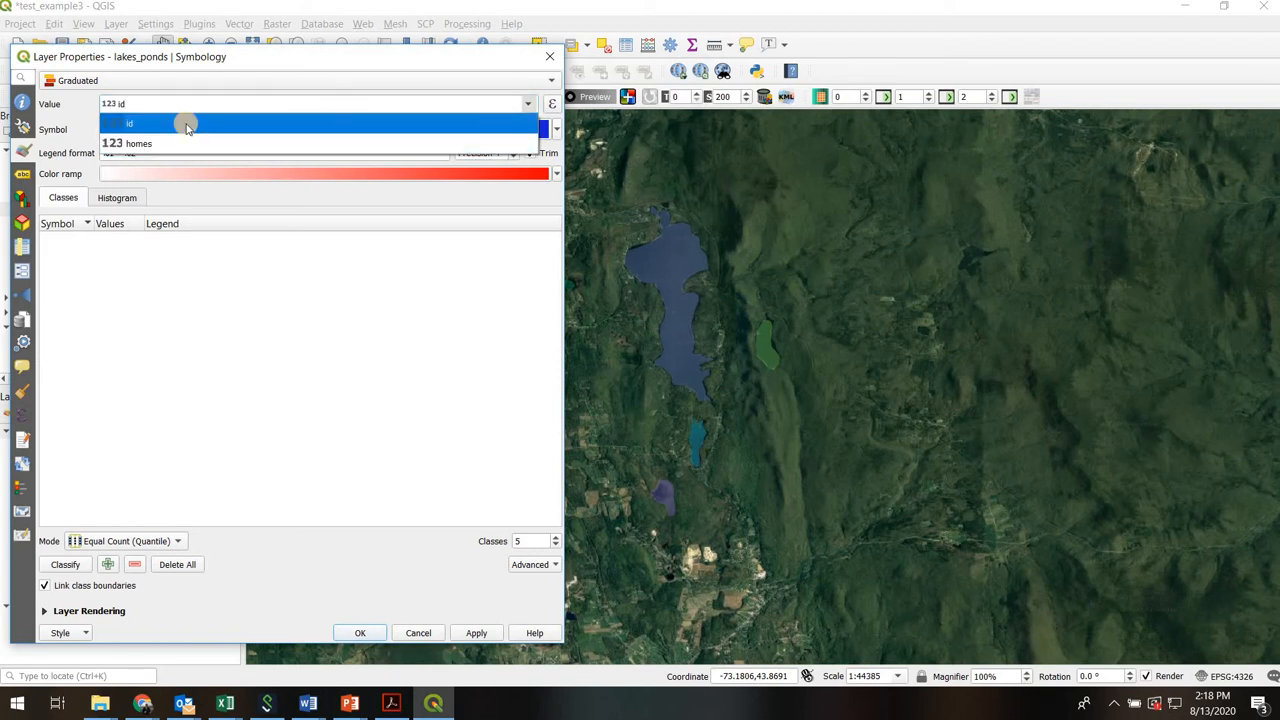
pyautogui.moveTo(146, 136)
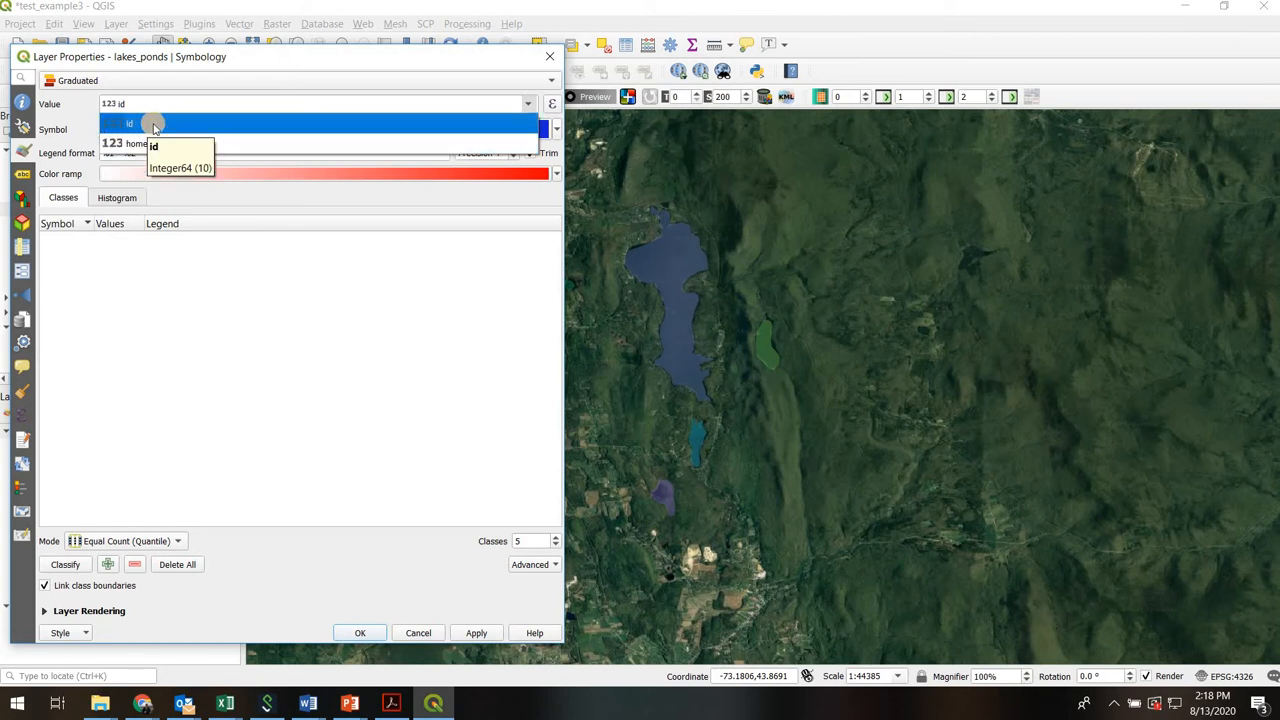
pyautogui.moveTo(160, 128)
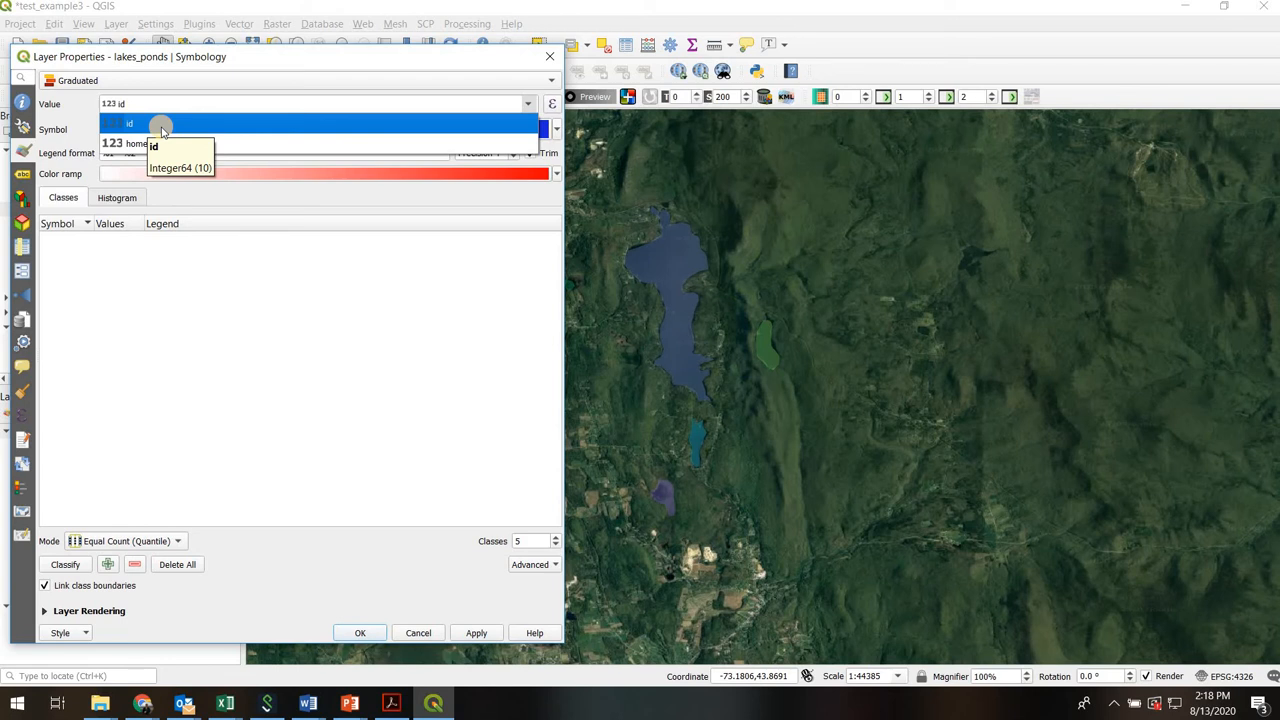
pyautogui.click(156, 124)
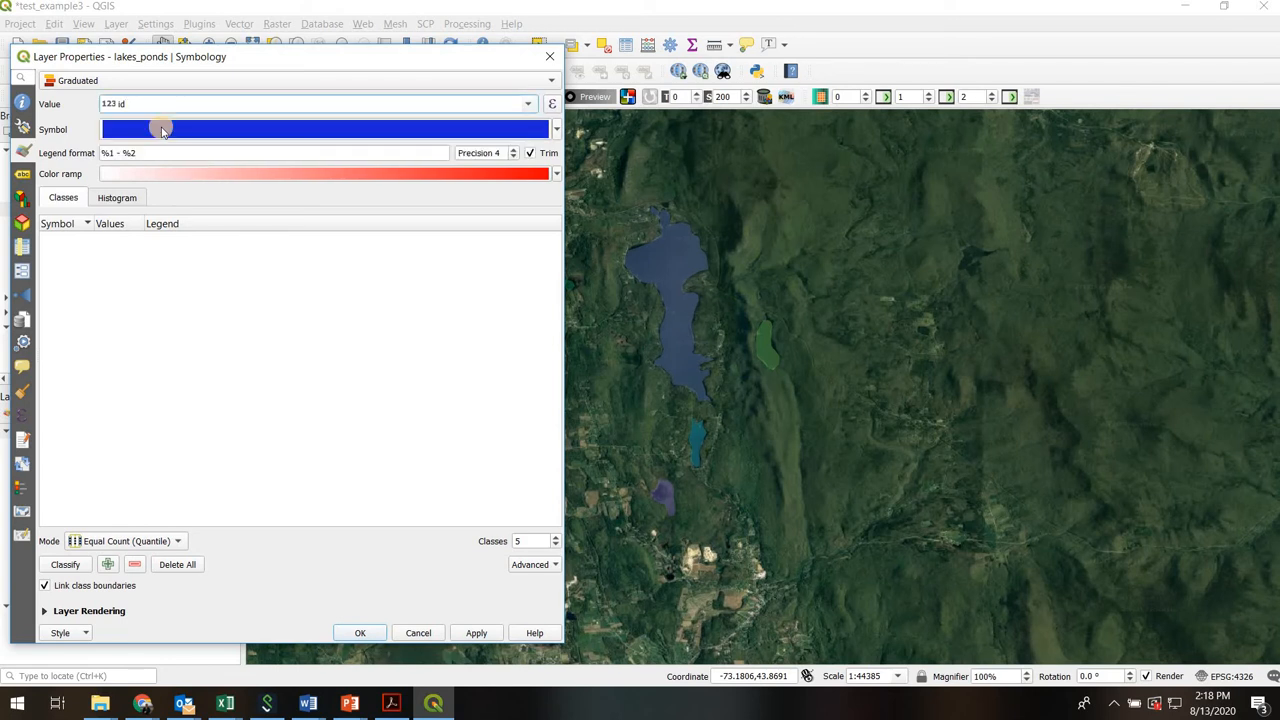
pyautogui.moveTo(72, 500)
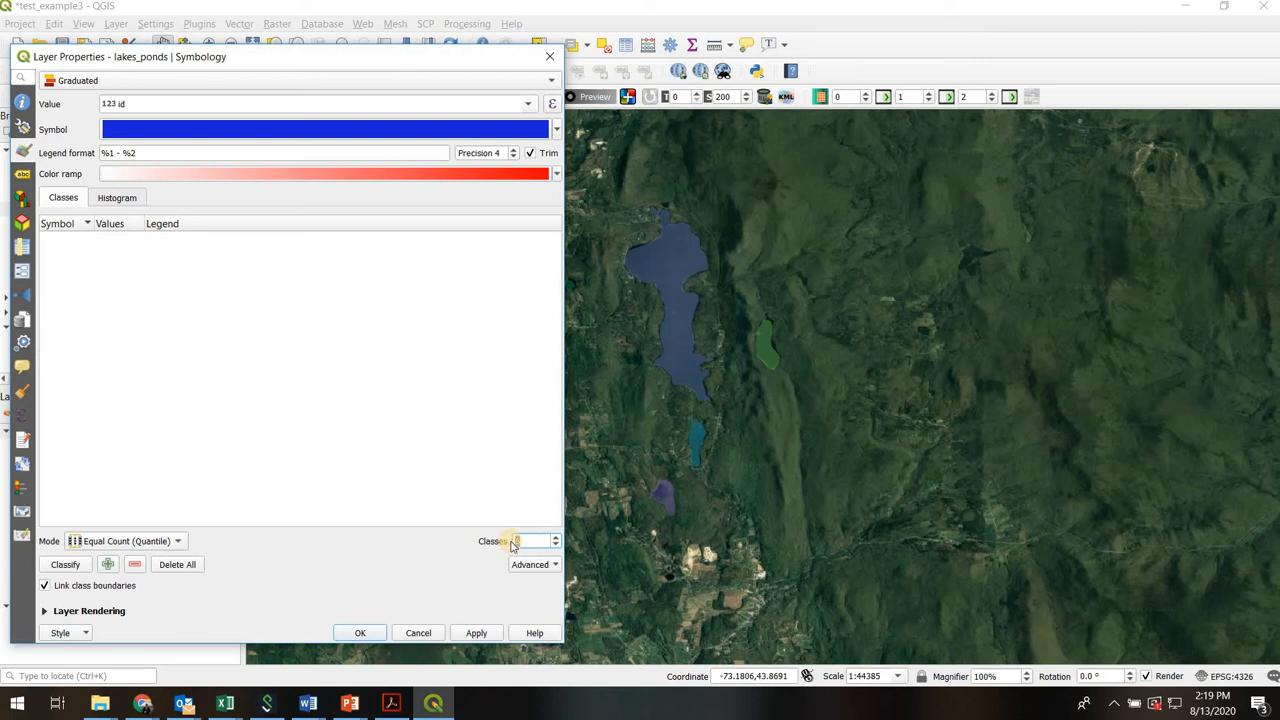
# Generate three quantile classes on the white-to-red ramp and apply them to the lakes
pyautogui.click(64, 564)
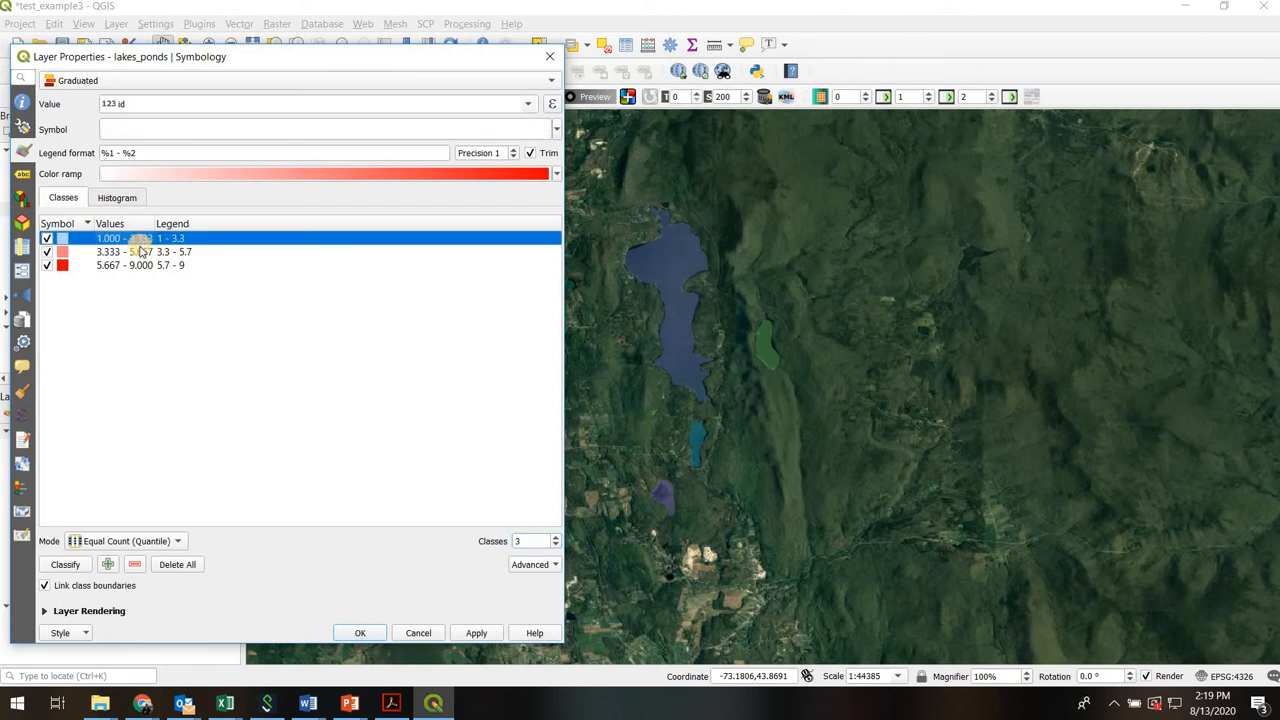
pyautogui.click(140, 264)
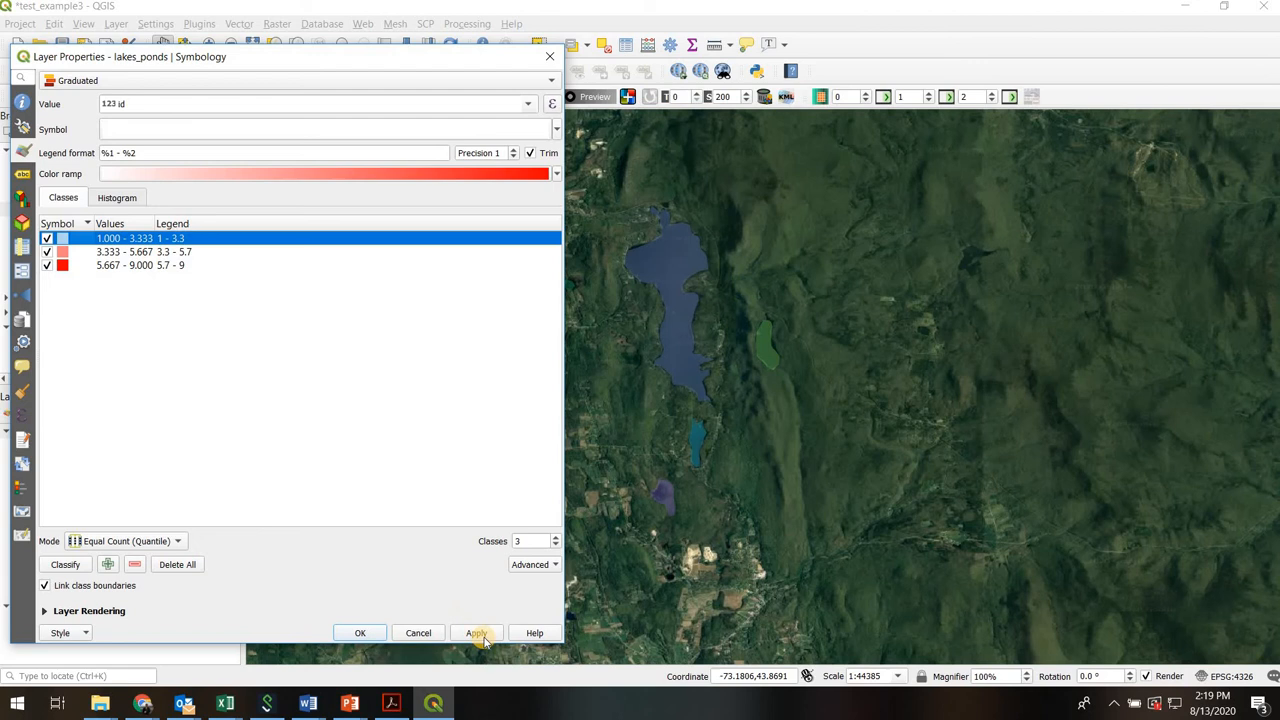
pyautogui.click(476, 632)
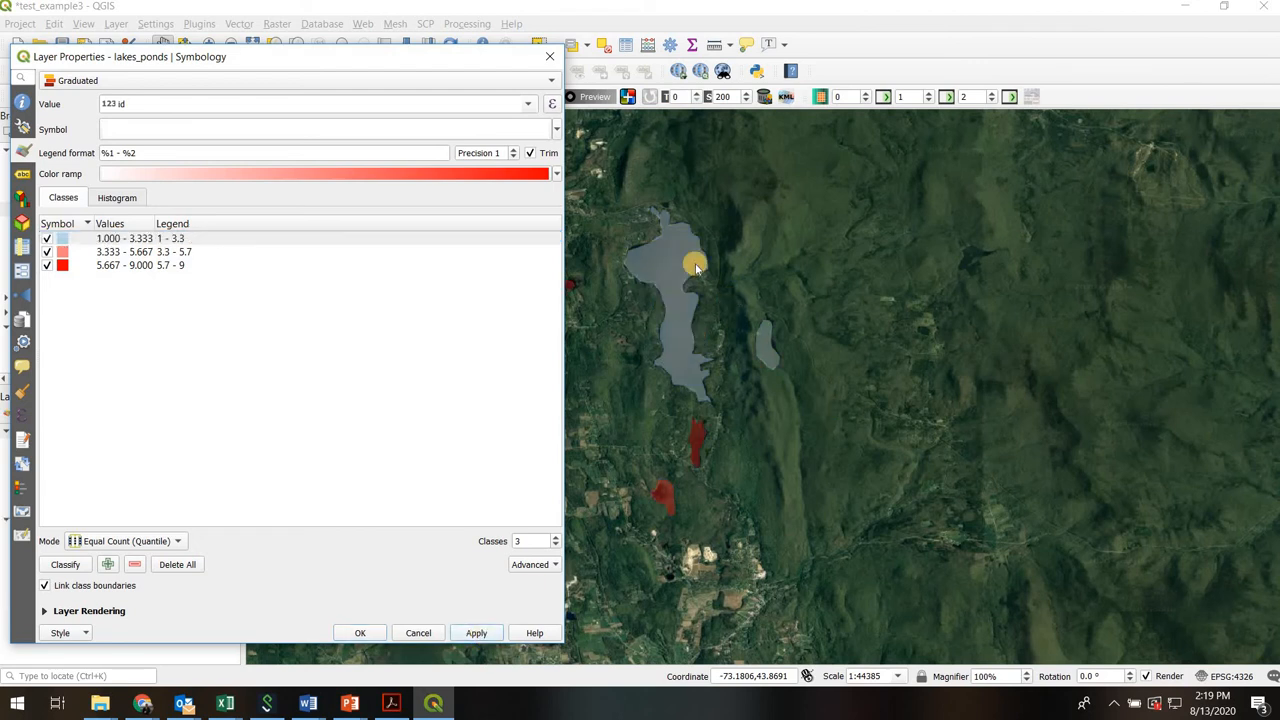
pyautogui.click(556, 172)
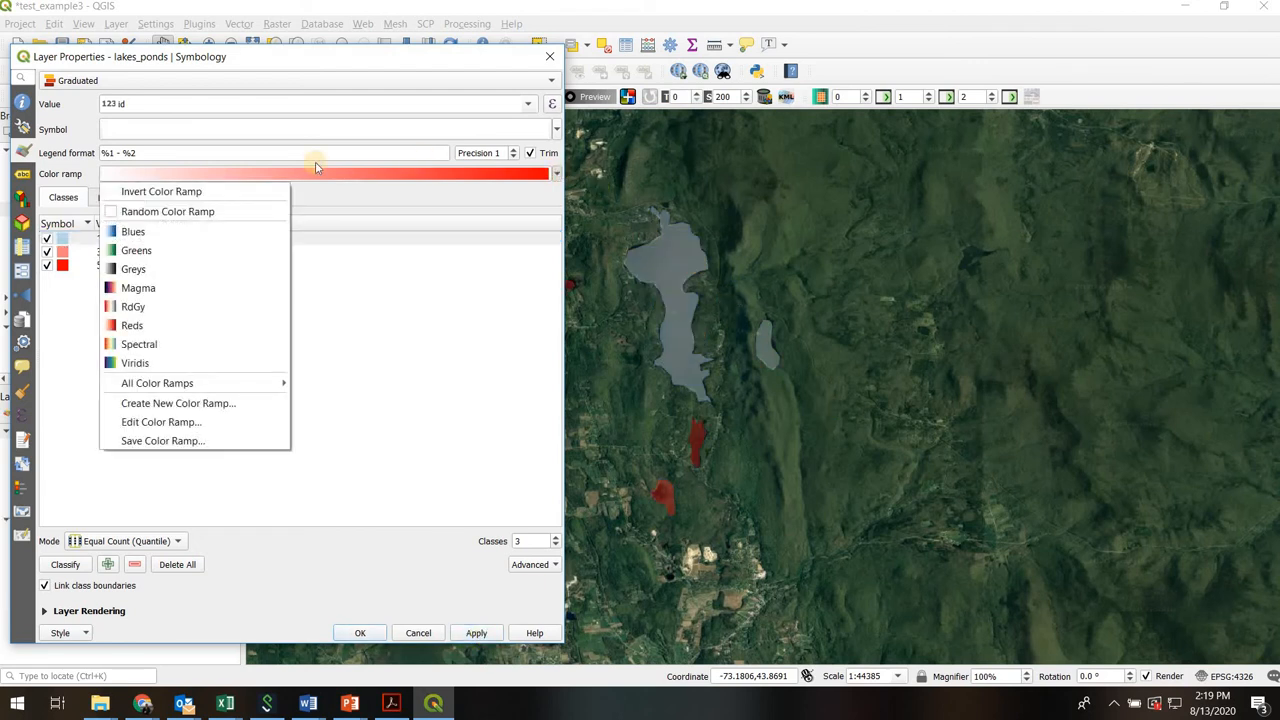
# Recolour the three classes with the Blues ramp and apply it to the map
pyautogui.click(132, 232)
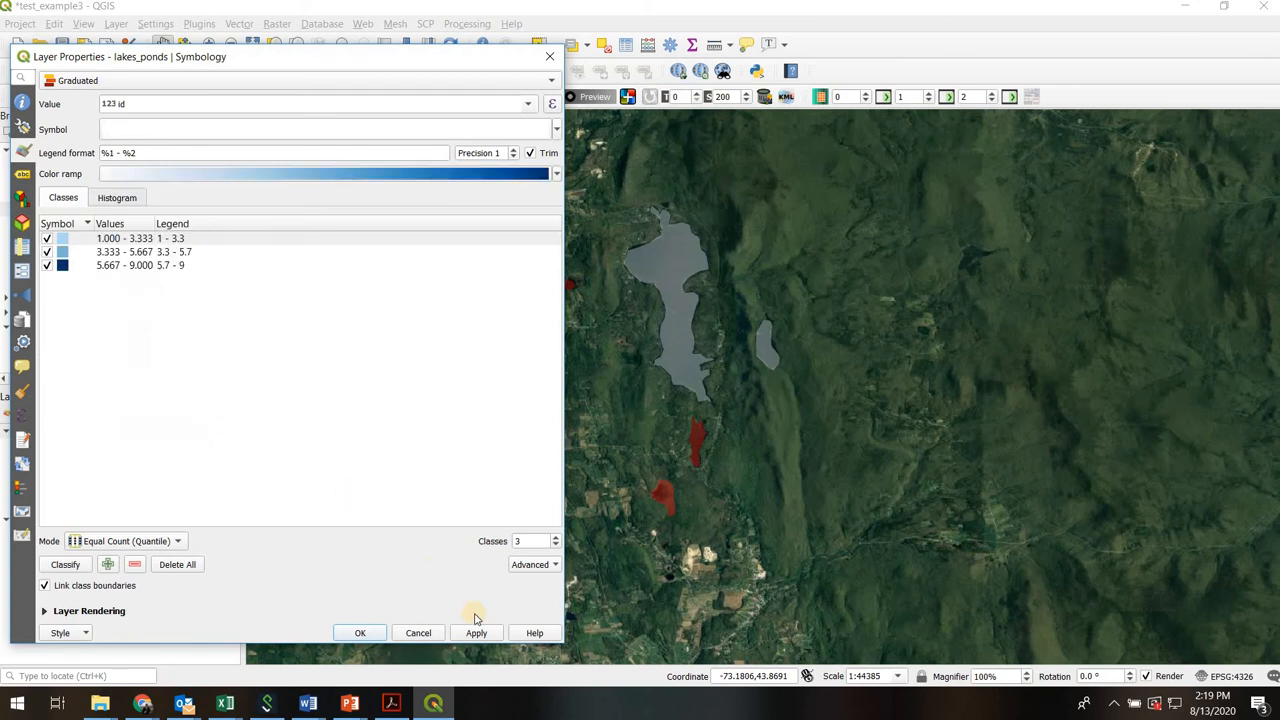
pyautogui.click(476, 632)
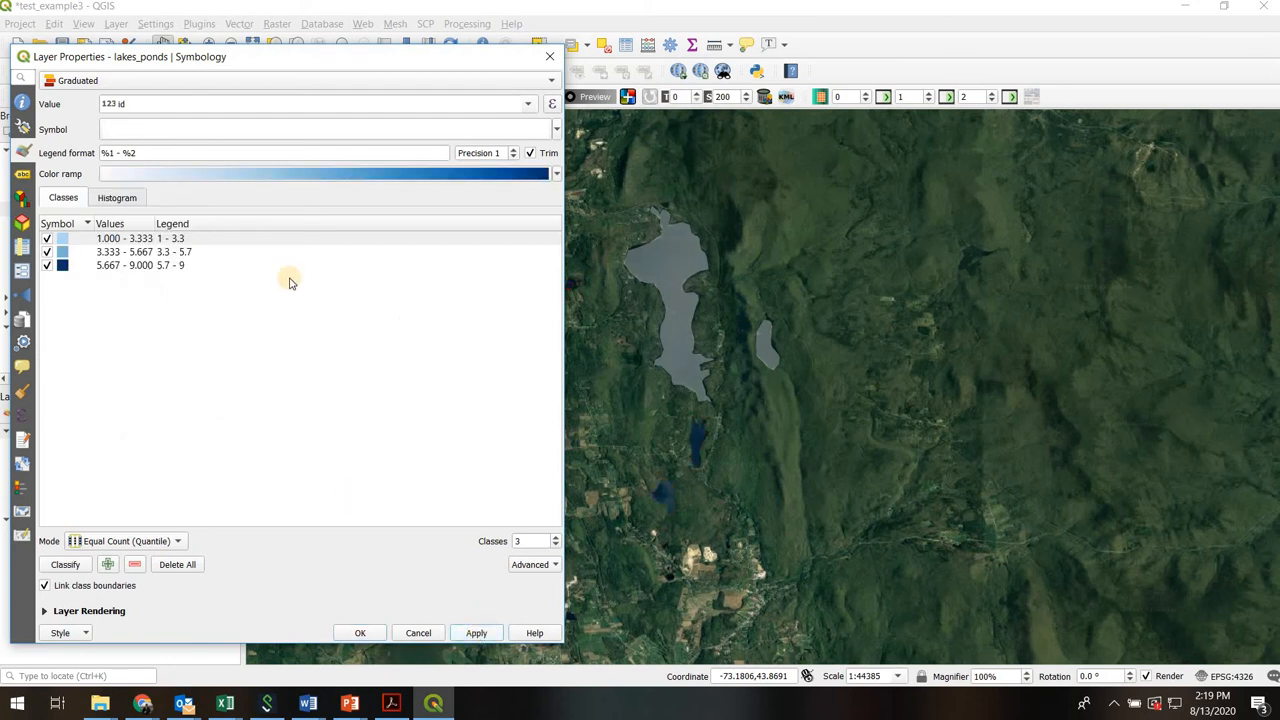
pyautogui.moveTo(214, 502)
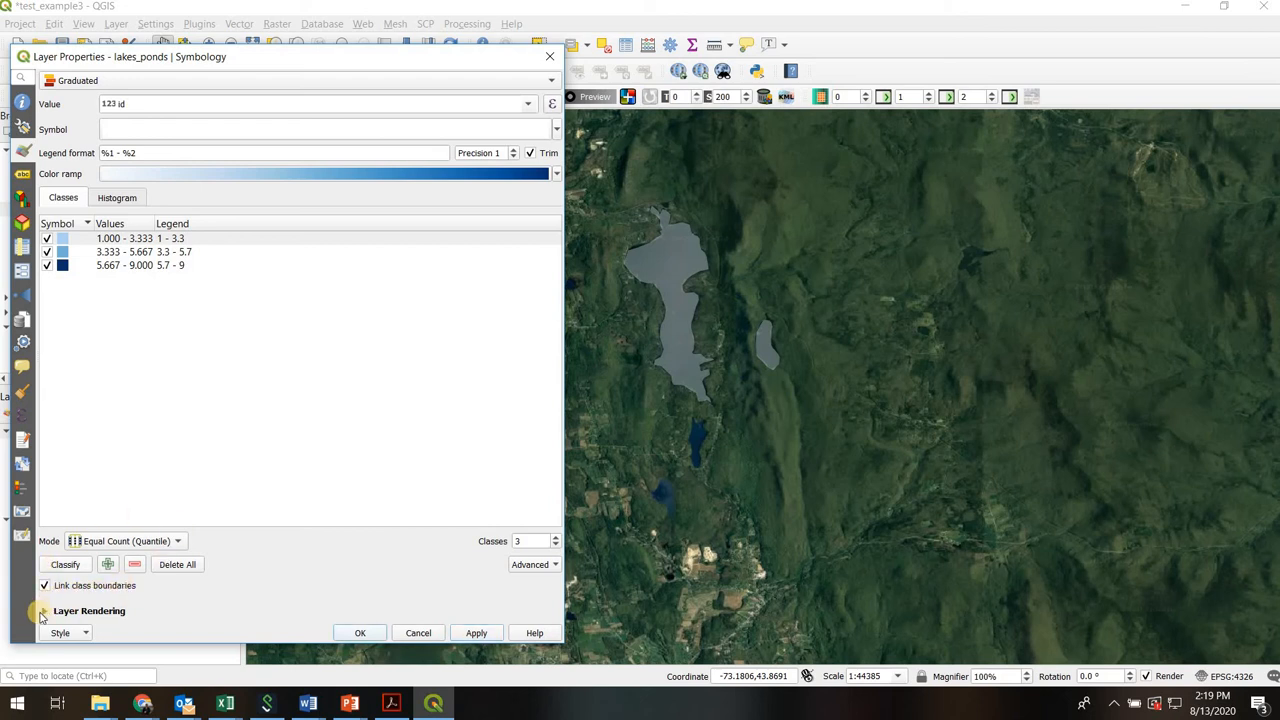
# Raise lakes_ponds opacity to about 99.7% under Layer Rendering, apply and accept the styling
pyautogui.click(44, 612)
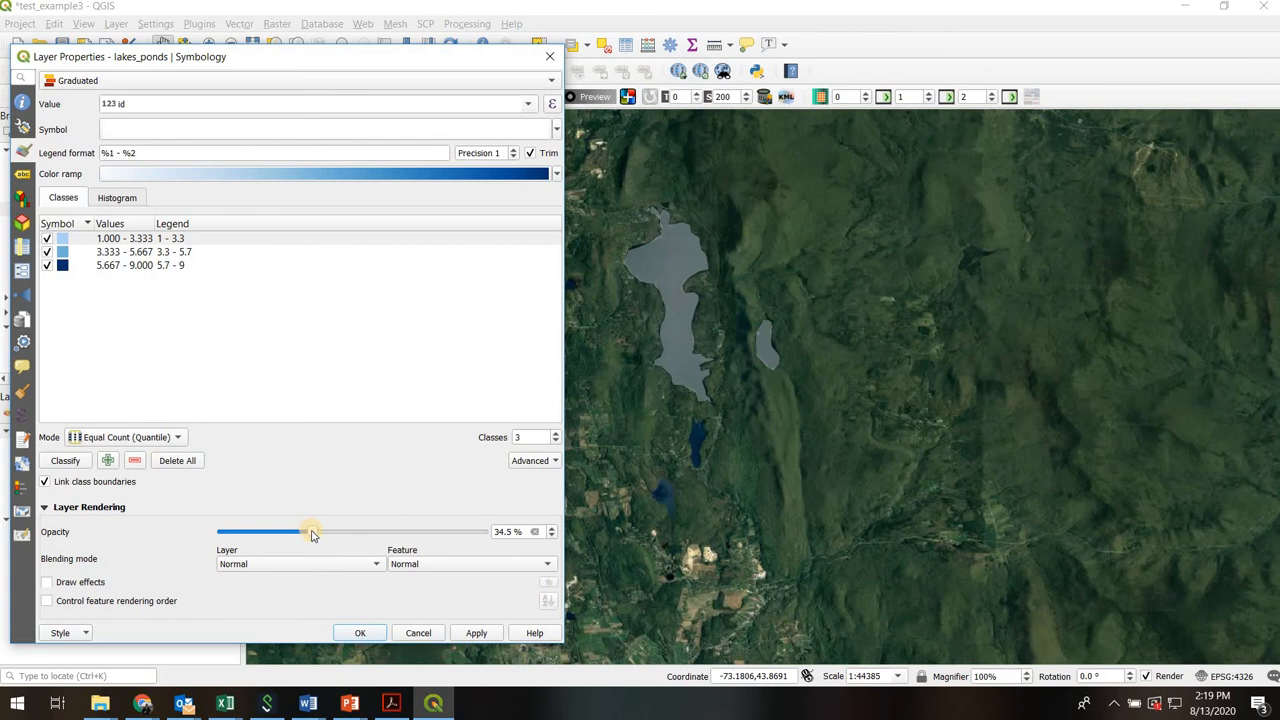
pyautogui.moveTo(312, 532); pyautogui.dragTo(362, 532)
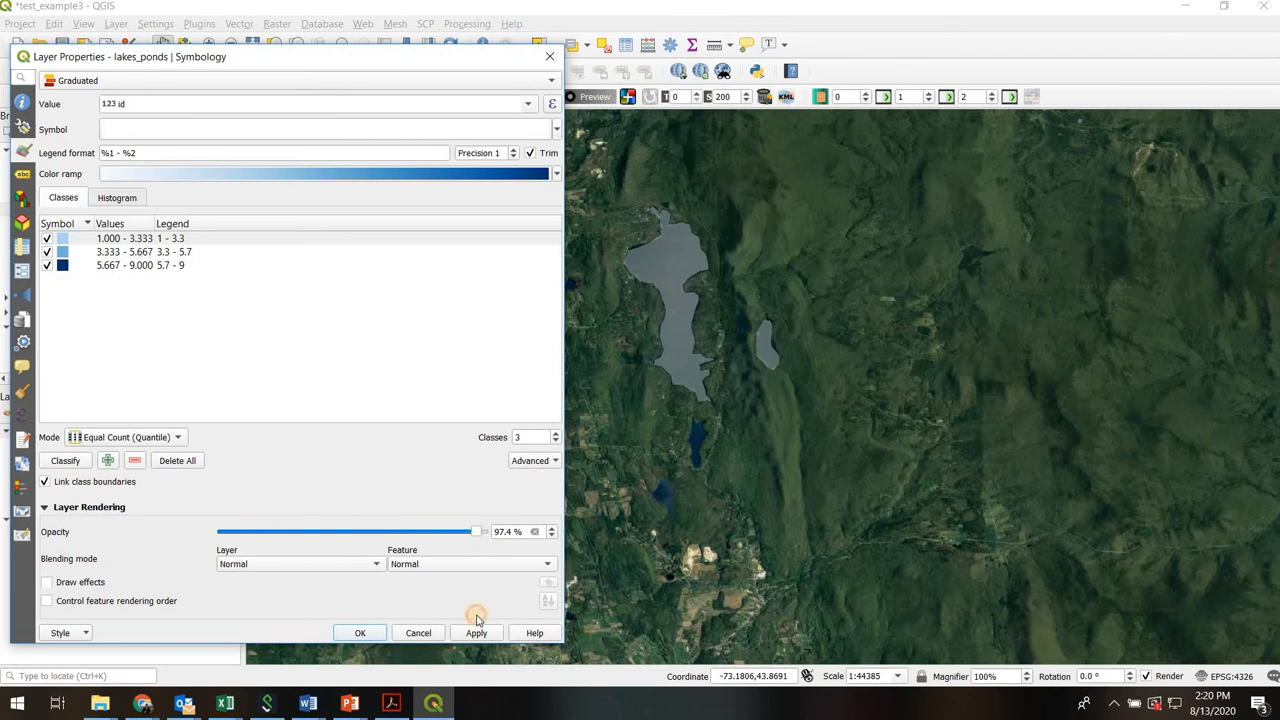
pyautogui.click(476, 632)
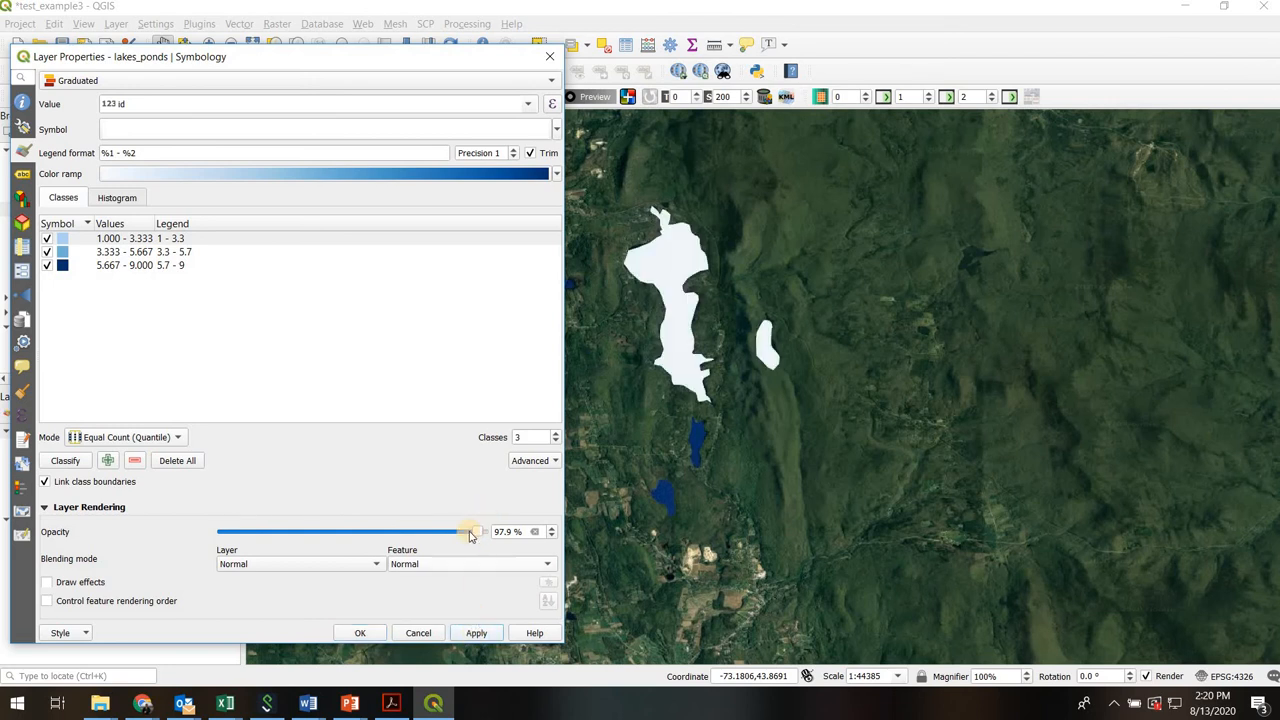
pyautogui.moveTo(470, 532); pyautogui.dragTo(484, 532)
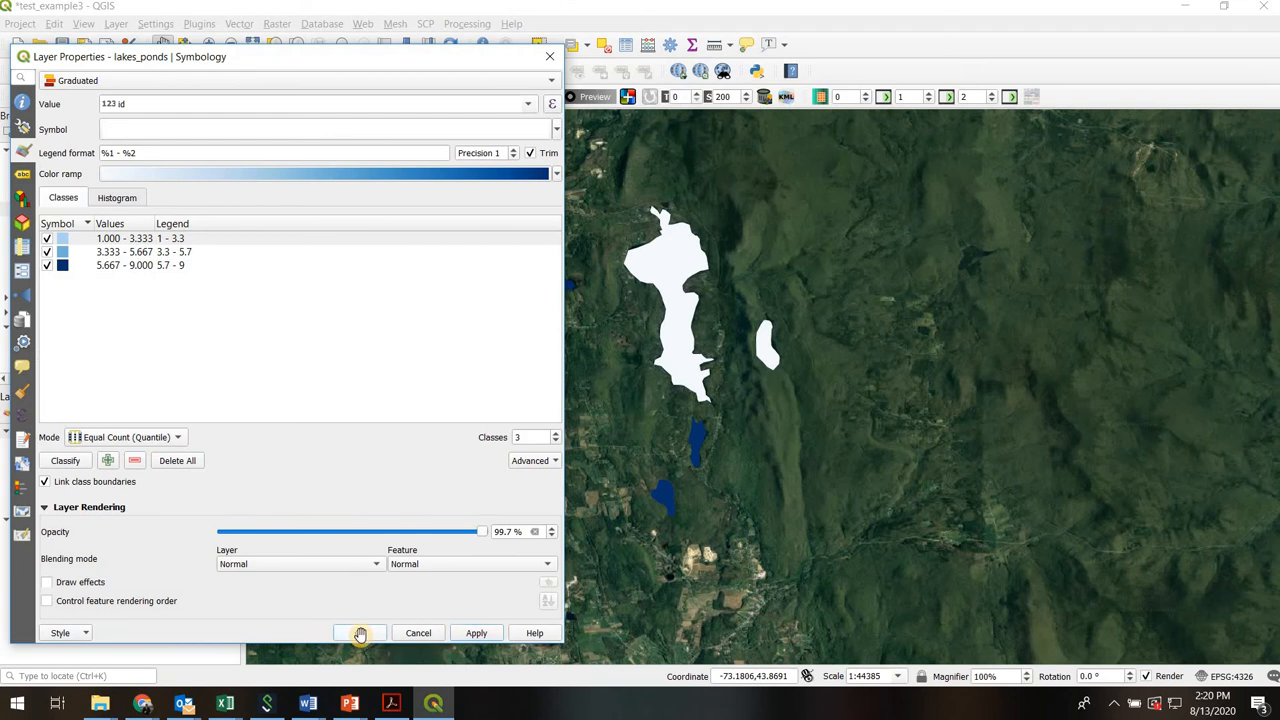
pyautogui.click(360, 632)
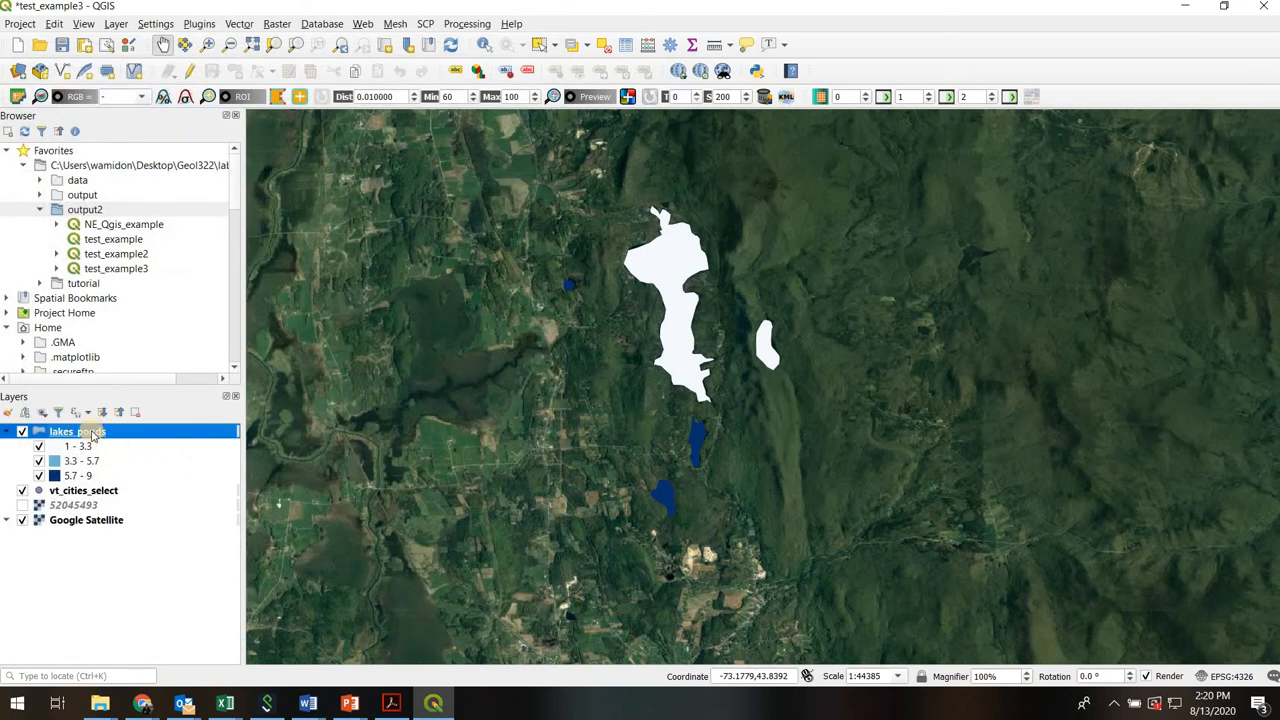
pyautogui.moveTo(76, 432)
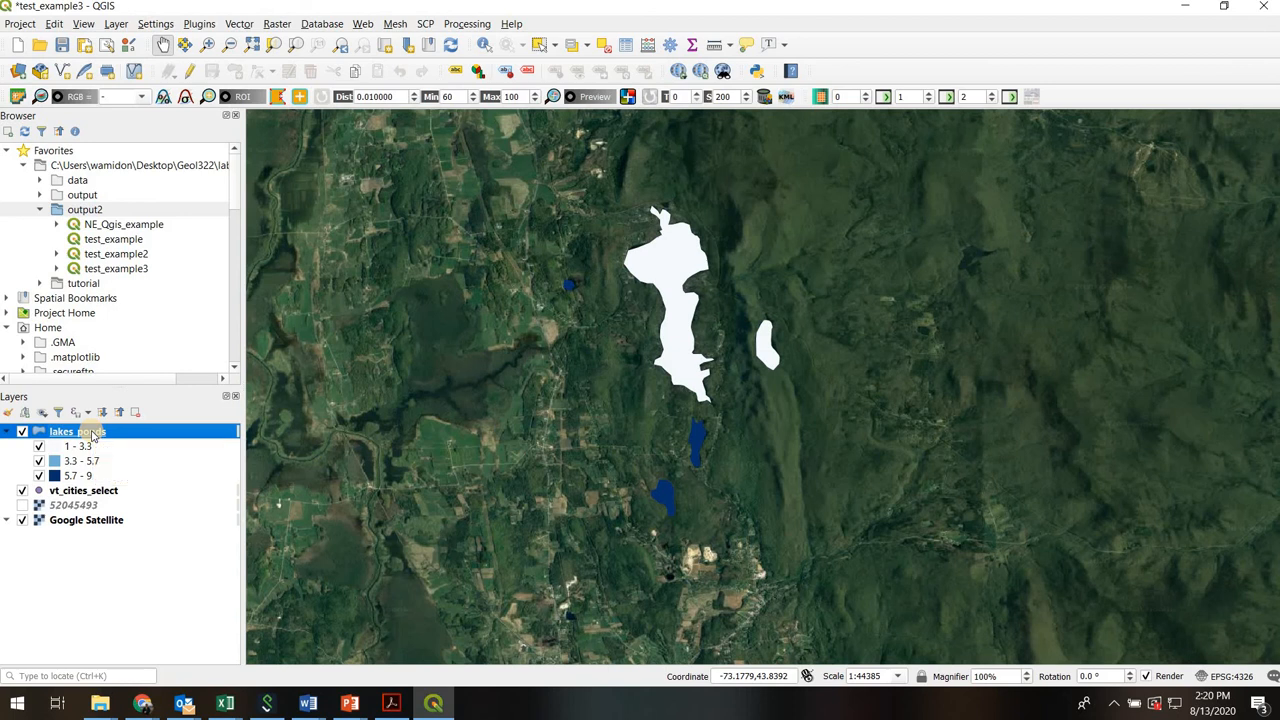
# Bring up the lakes_ponds layer properties from its context menu, landing on the Labels page
pyautogui.rightClick(76, 432)
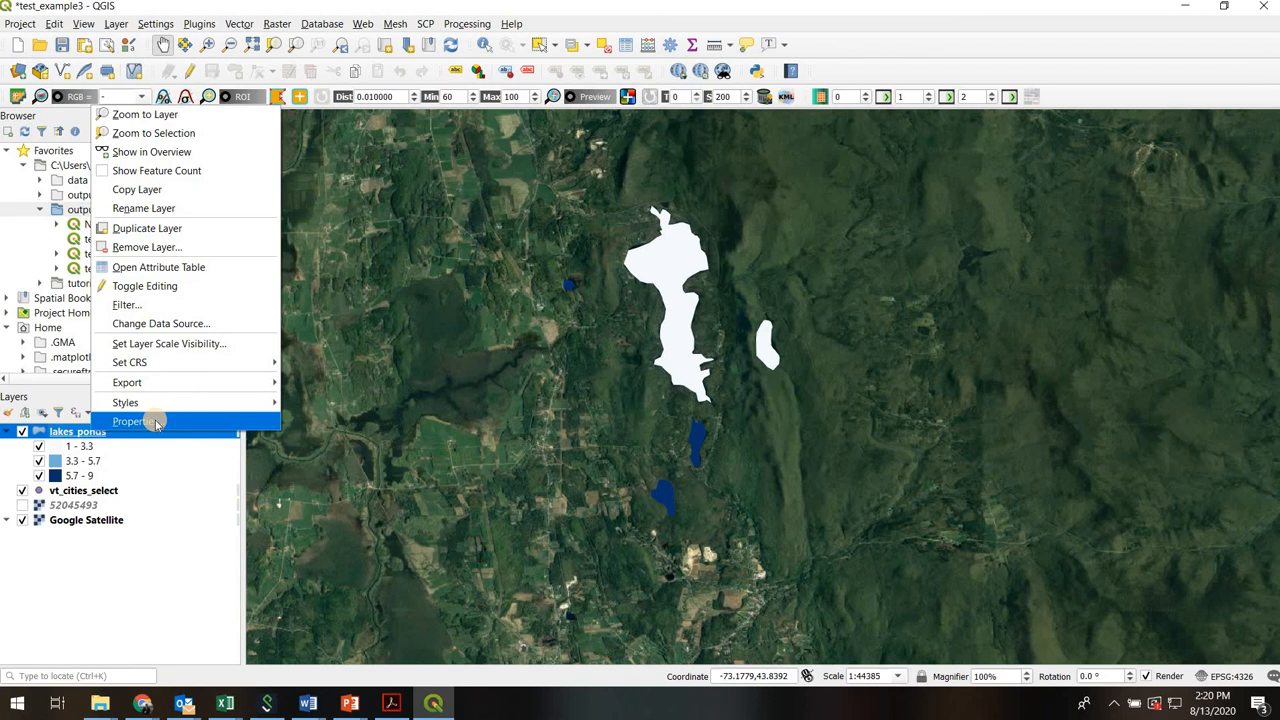
pyautogui.click(136, 420)
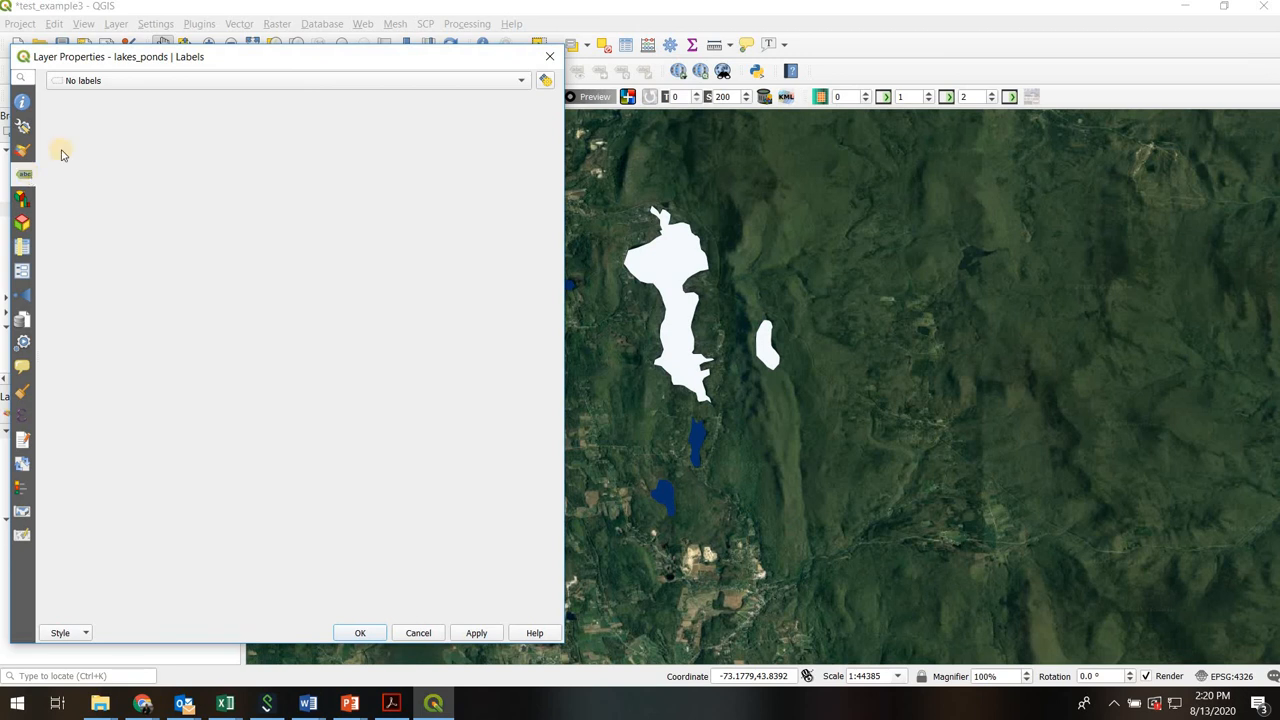
# Switch to Single labels using the name field, colour the text white and apply to the map
pyautogui.click(520, 80)
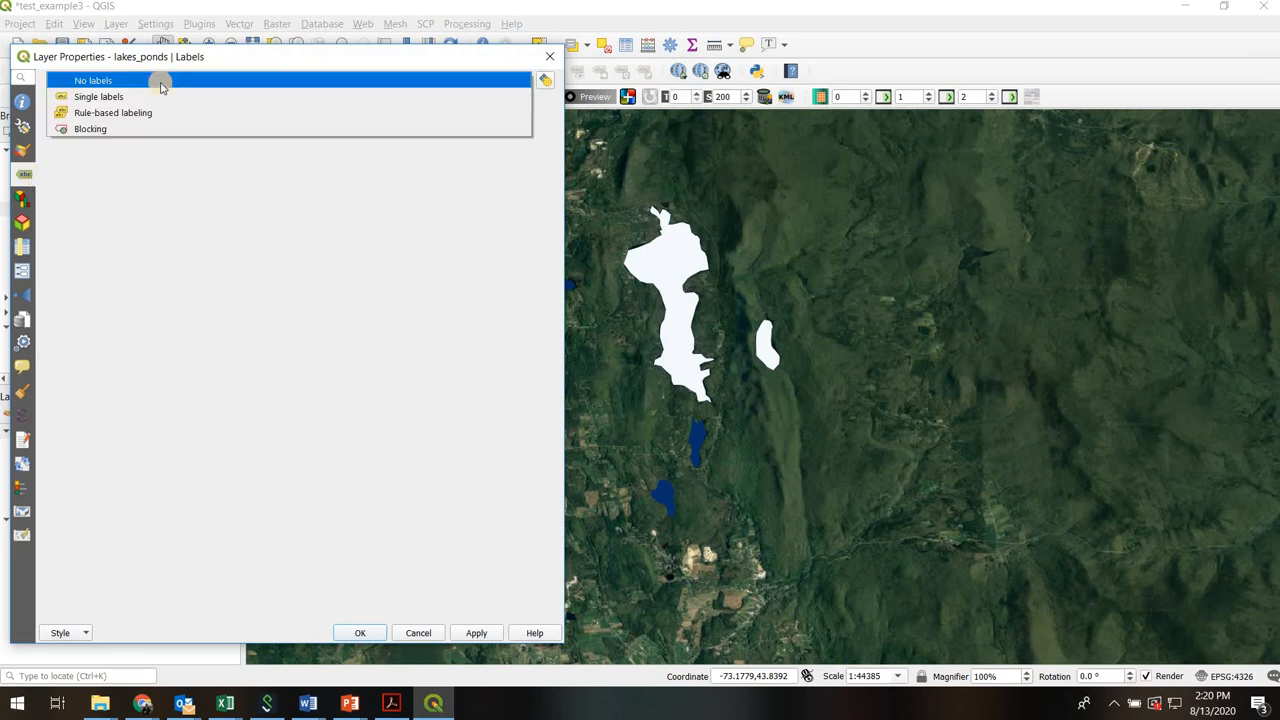
pyautogui.click(98, 96)
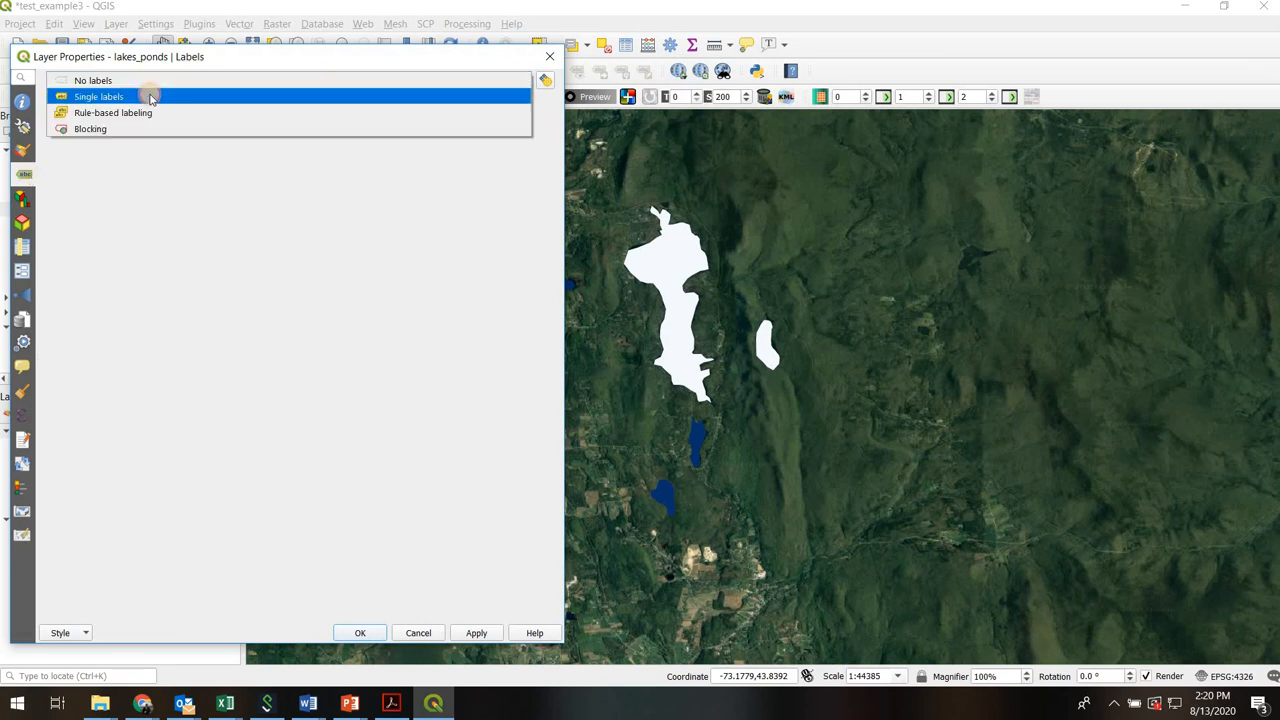
pyautogui.click(98, 96)
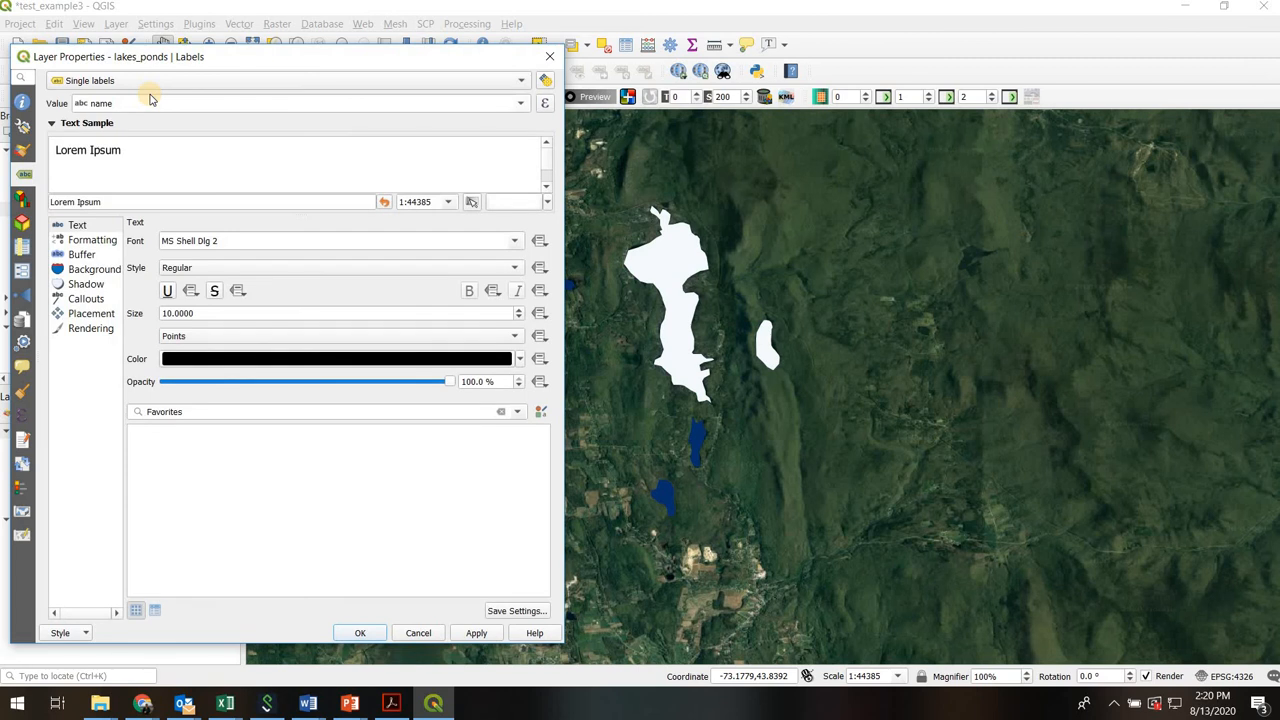
pyautogui.moveTo(520, 104)
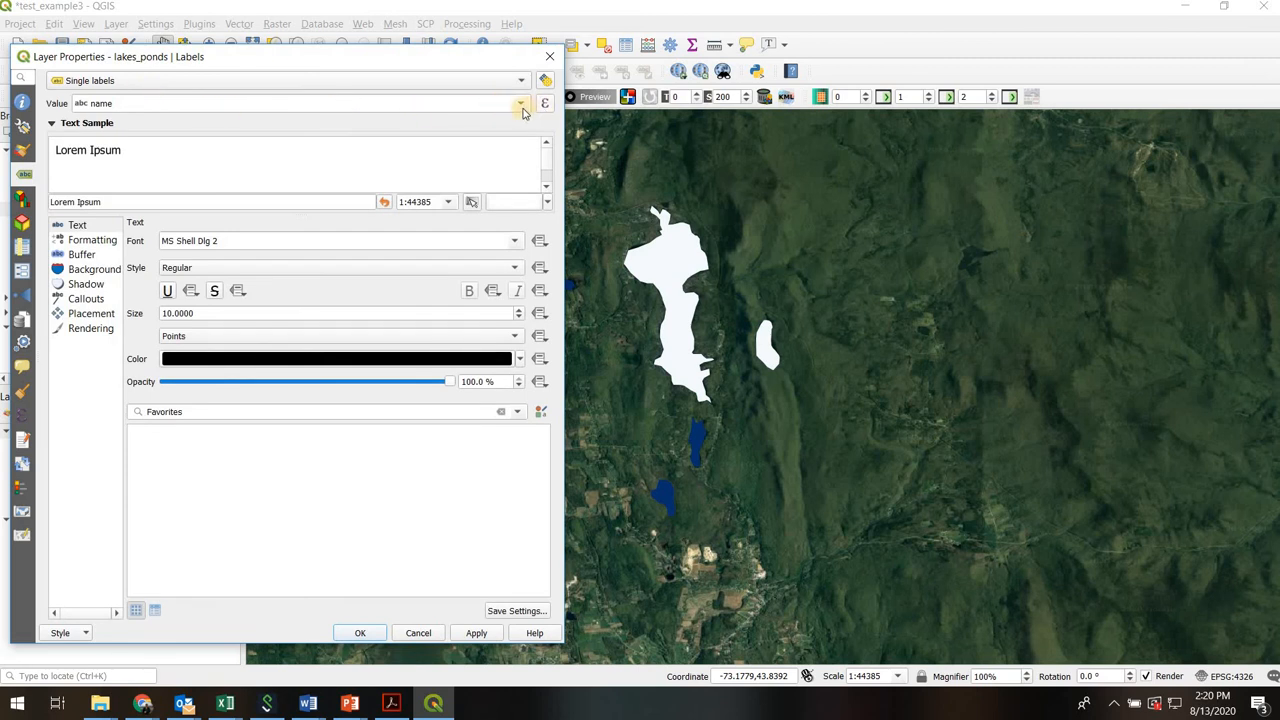
pyautogui.click(520, 104)
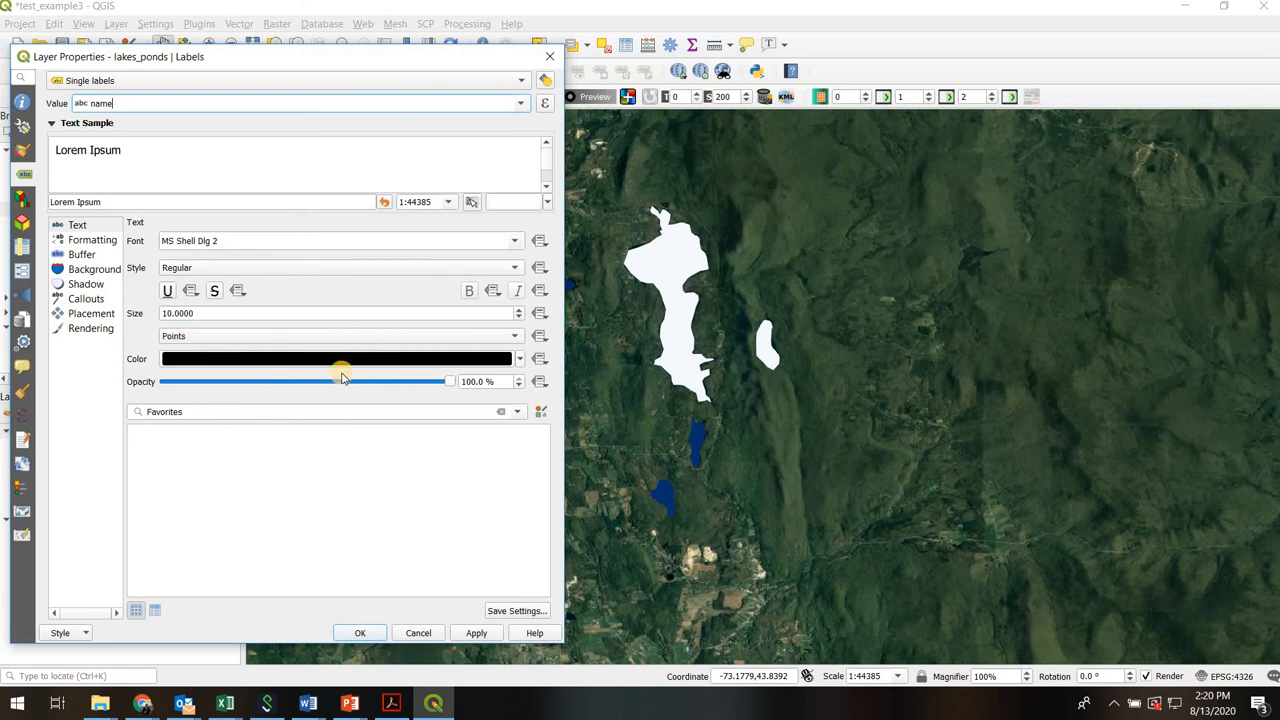
pyautogui.moveTo(310, 312)
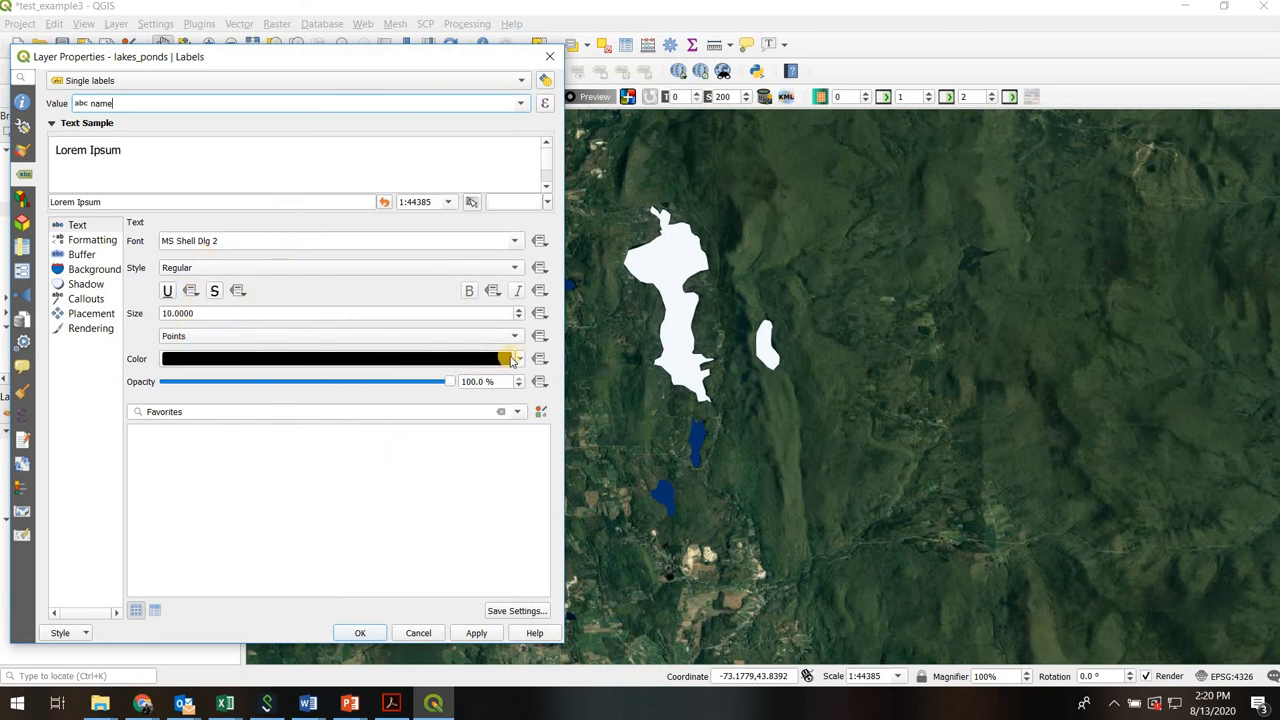
pyautogui.click(516, 358)
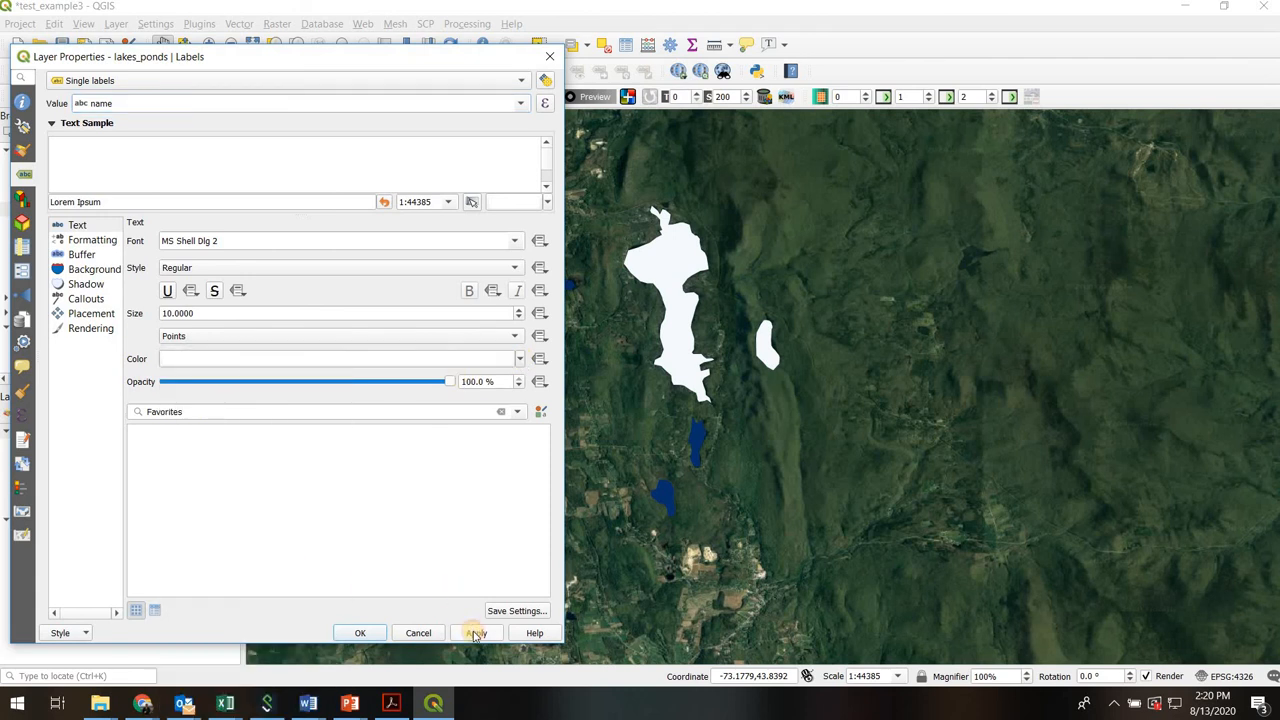
pyautogui.click(476, 632)
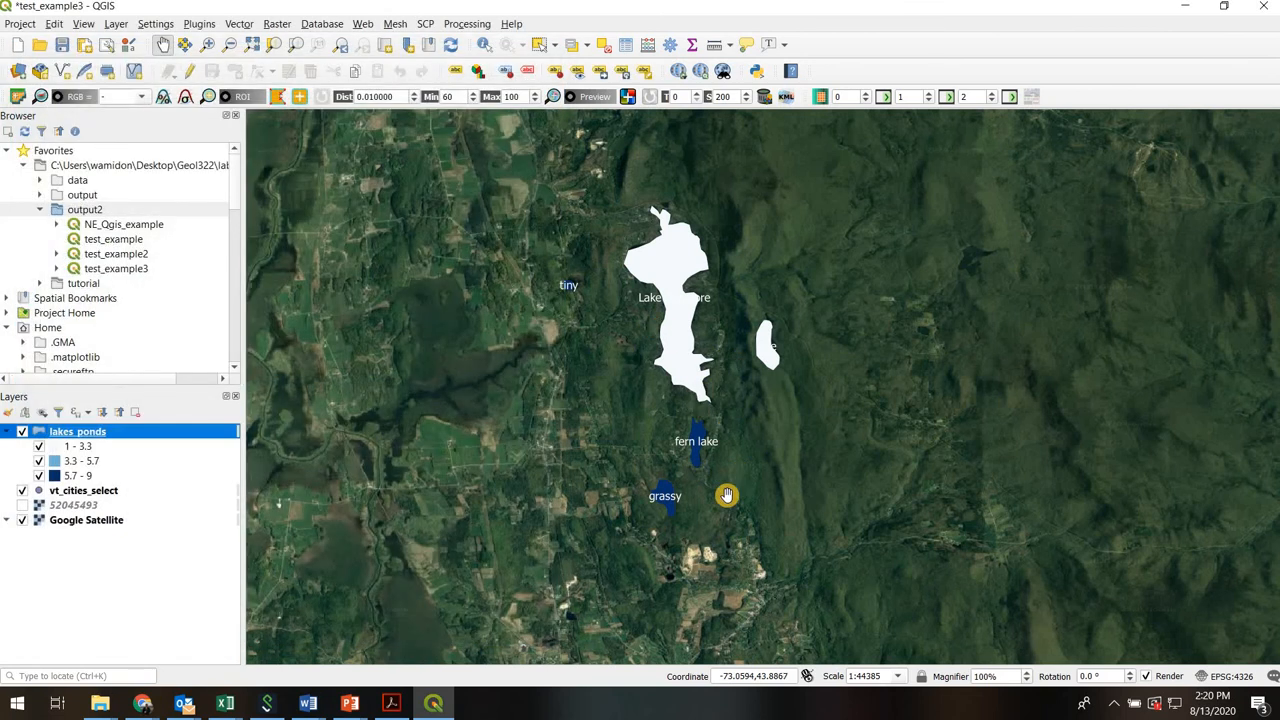
pyautogui.moveTo(616, 508)
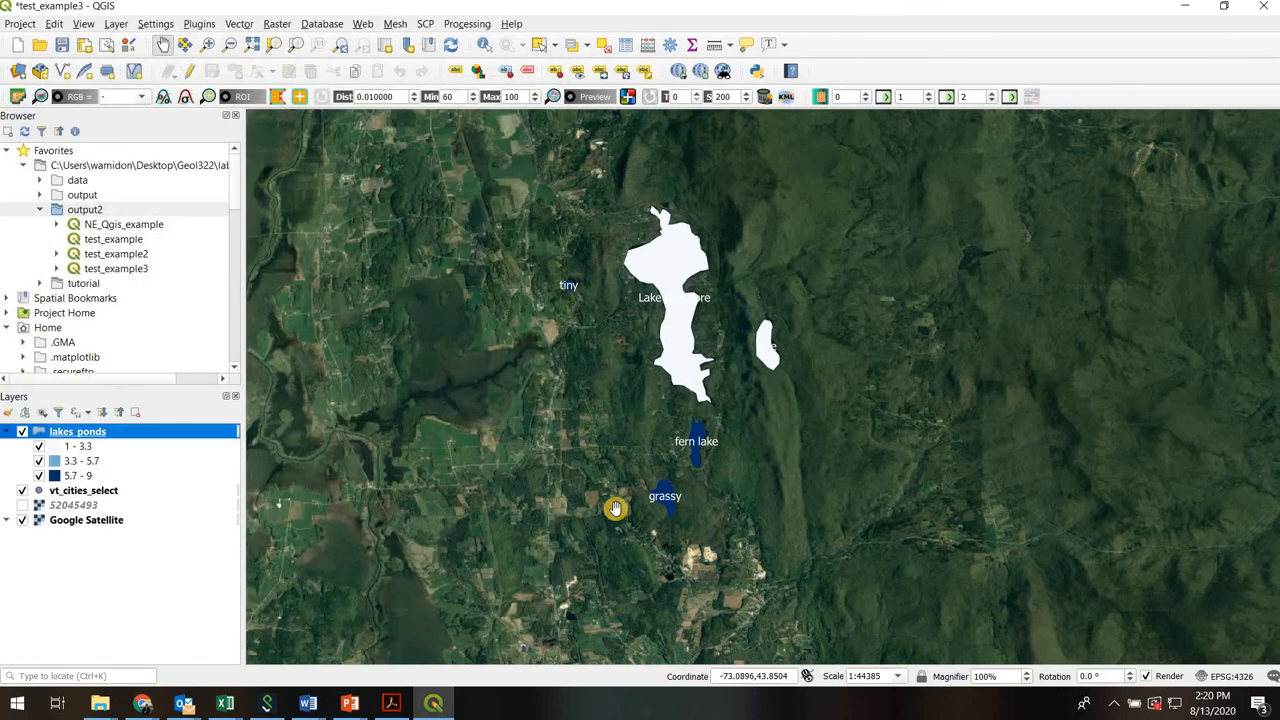